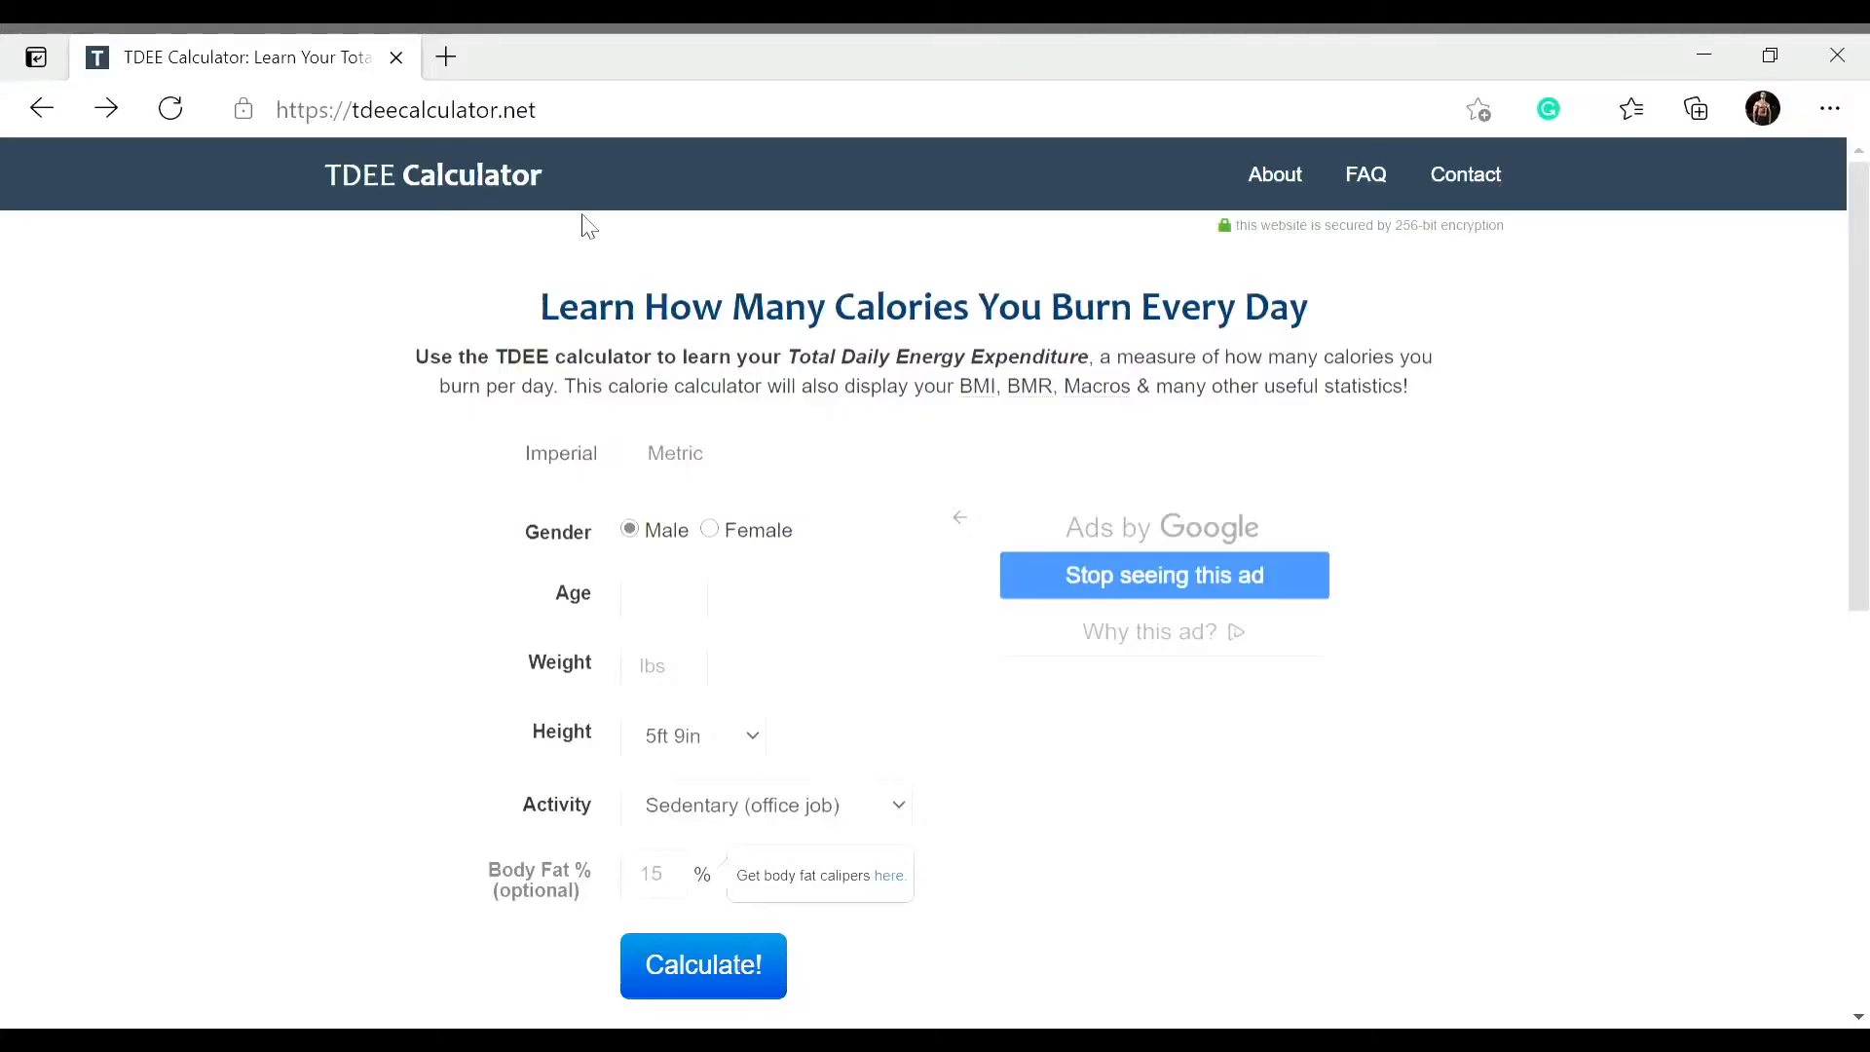
{"action": "mouse_move", "coordinate": [354, 202]}
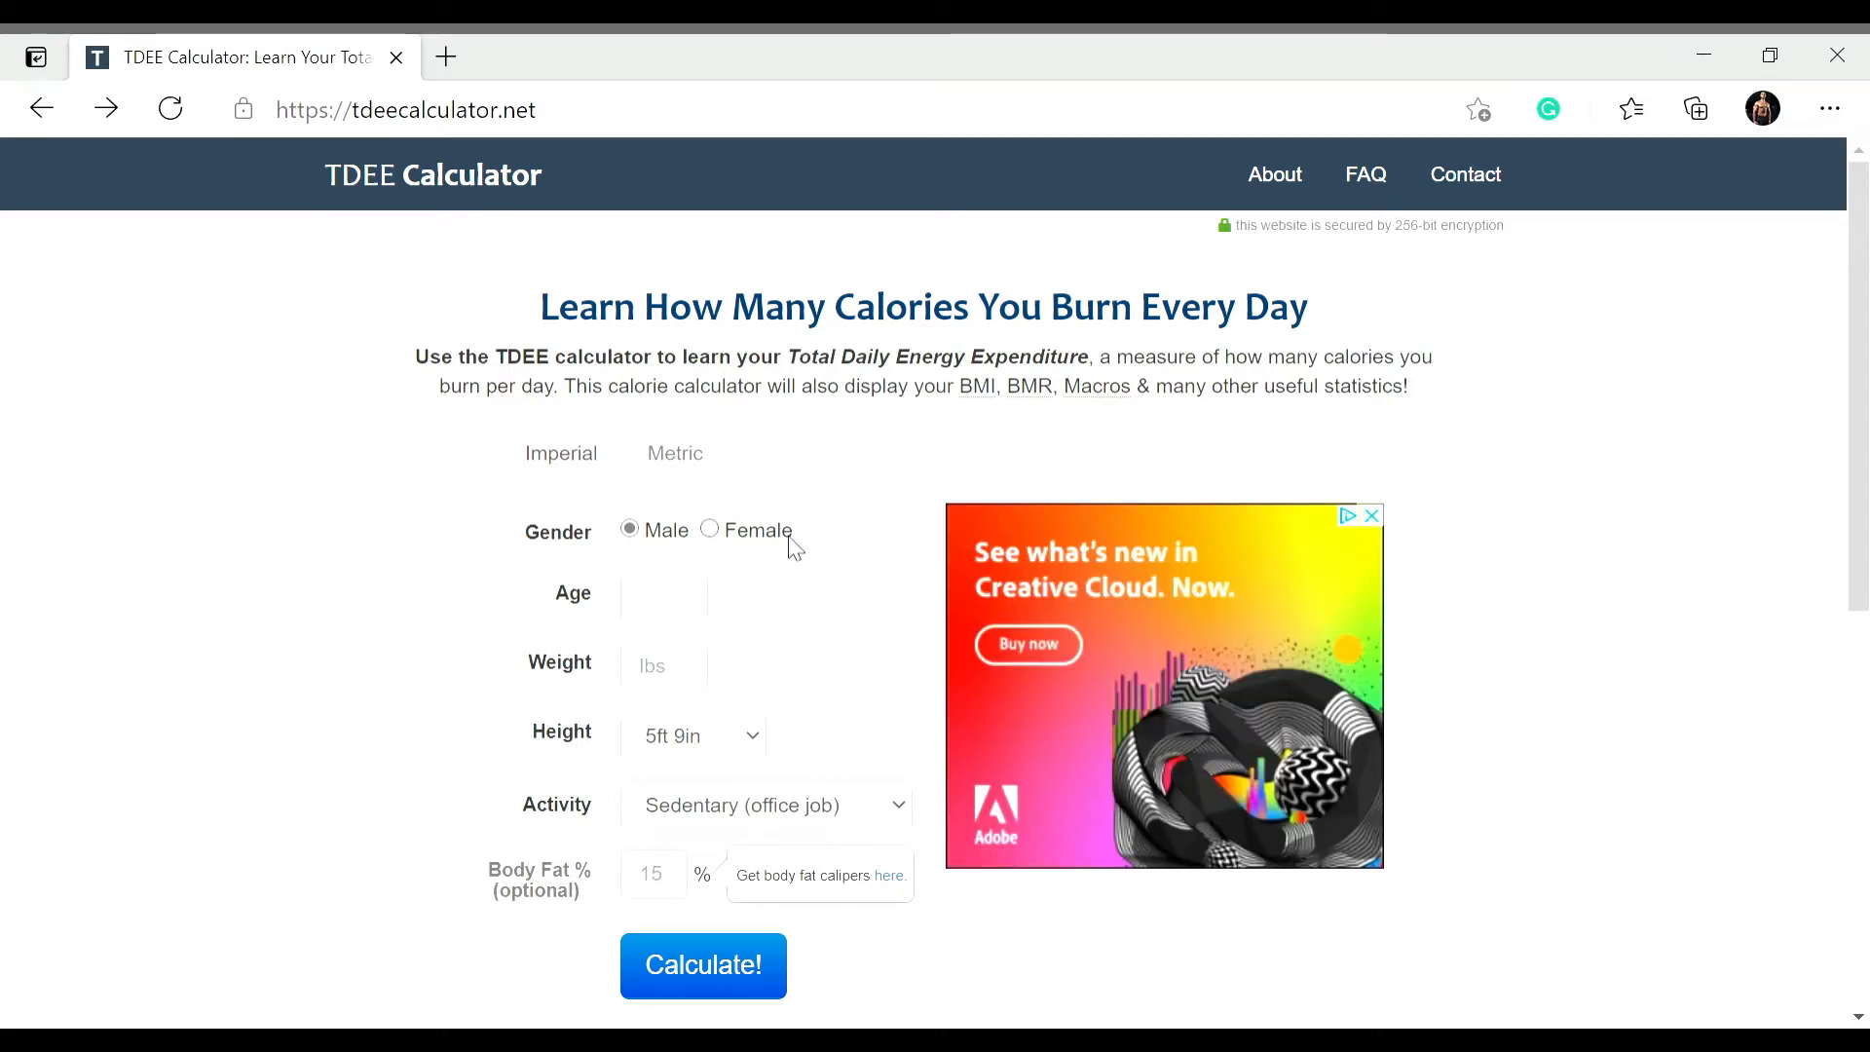
Step: Enter age 29, weight 191 lbs and Moderate Exercise, then calculate the daily energy expenditure
{"action": "left_click", "coordinate": [662, 592]}
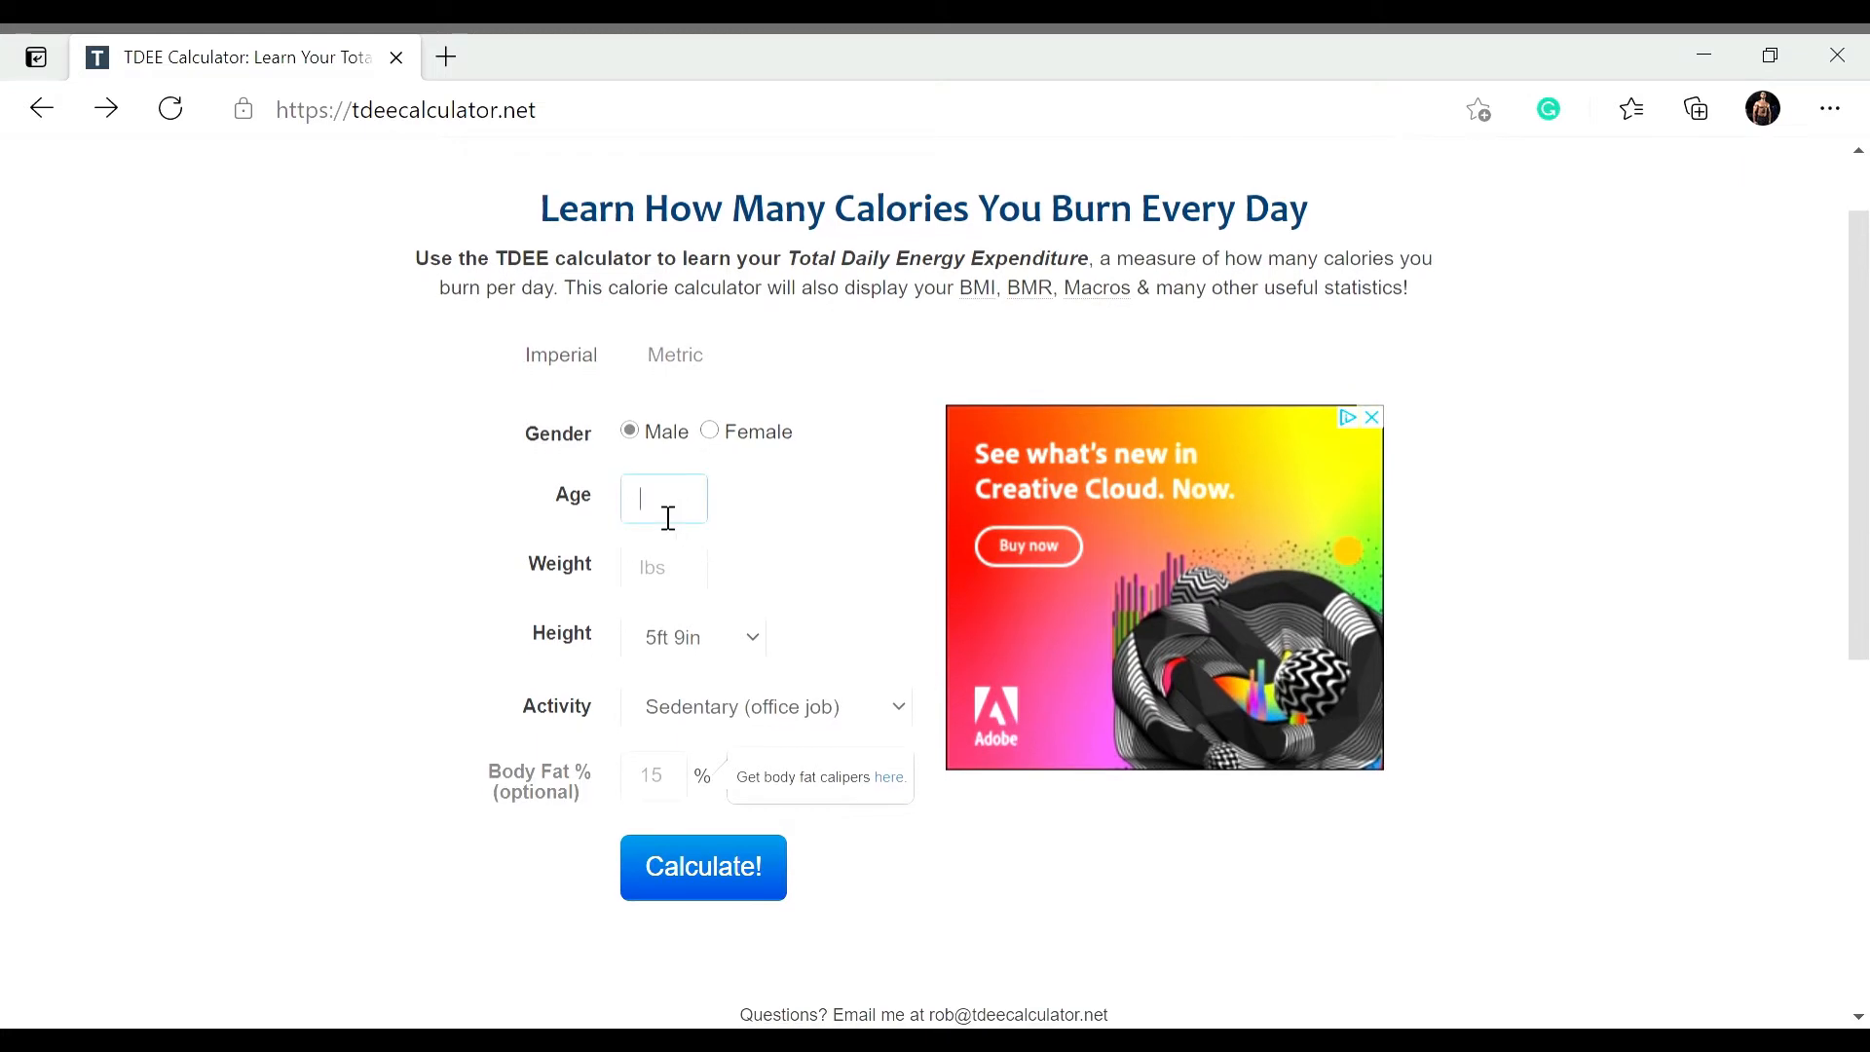
{"action": "type", "text": "29"}
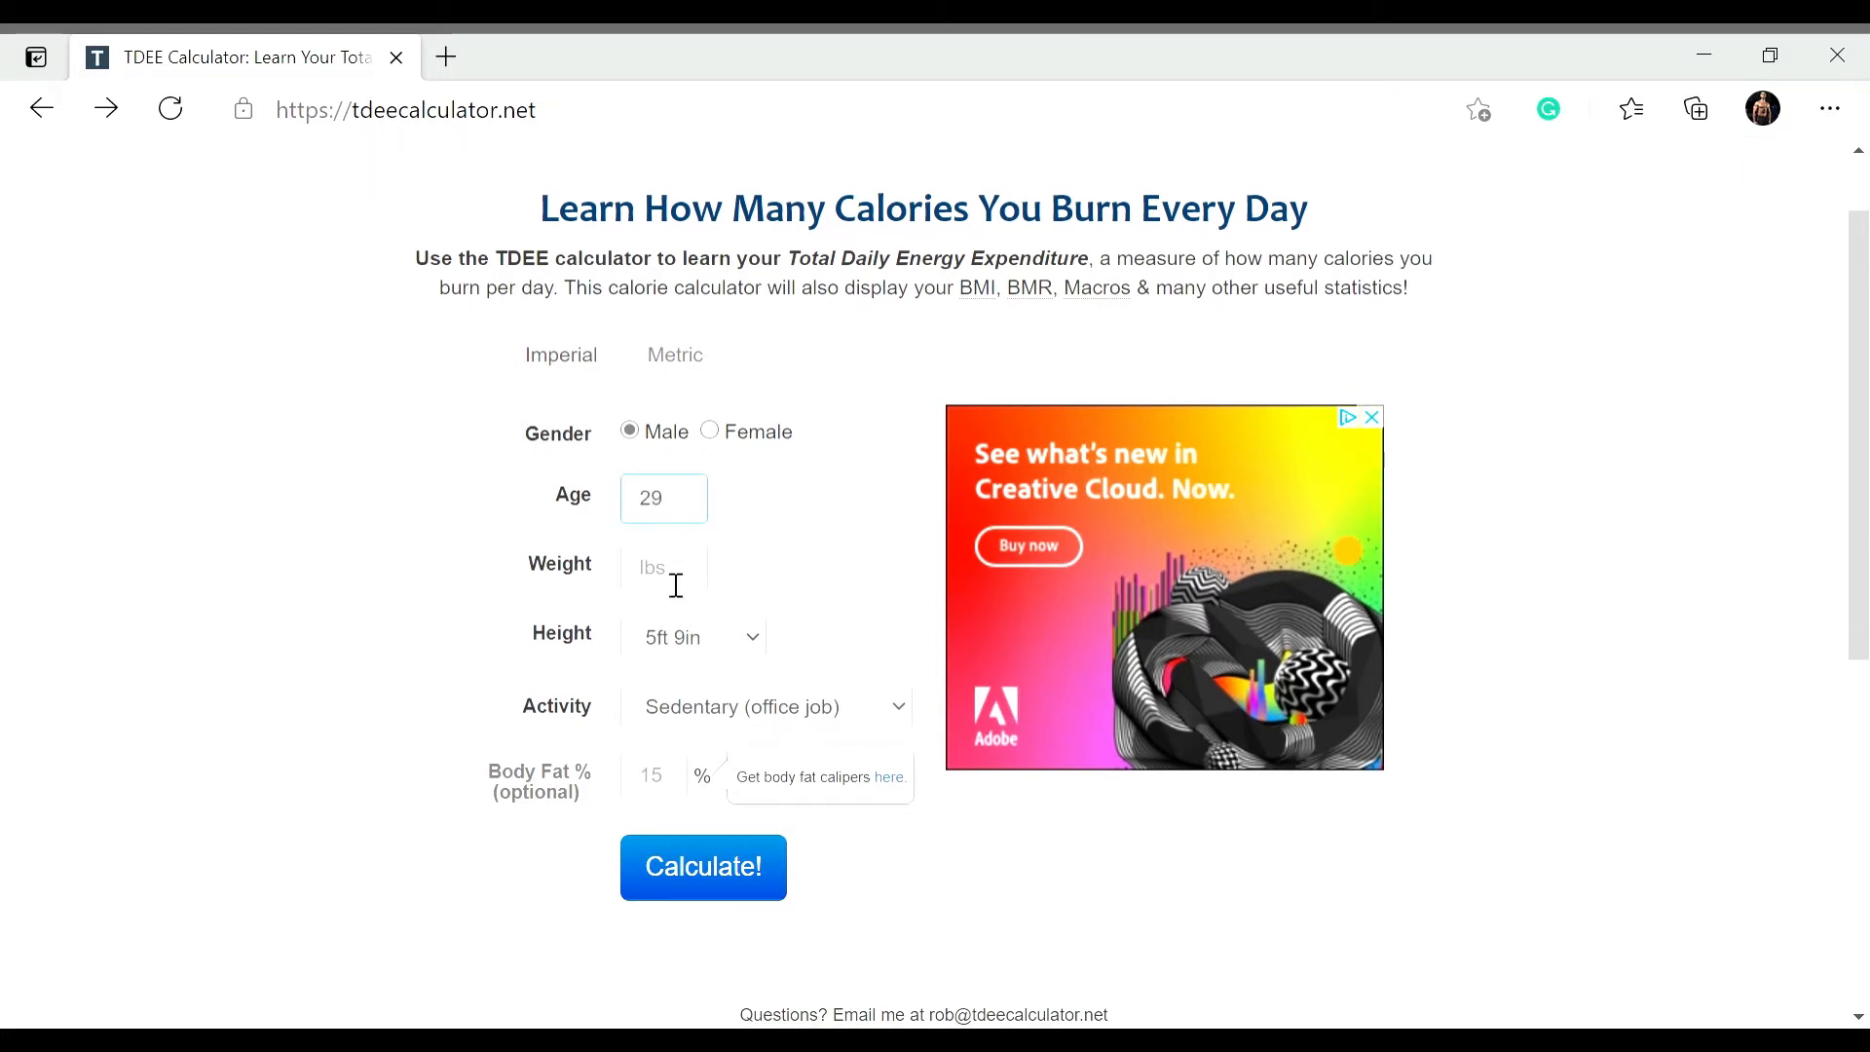
{"action": "type", "text": "191"}
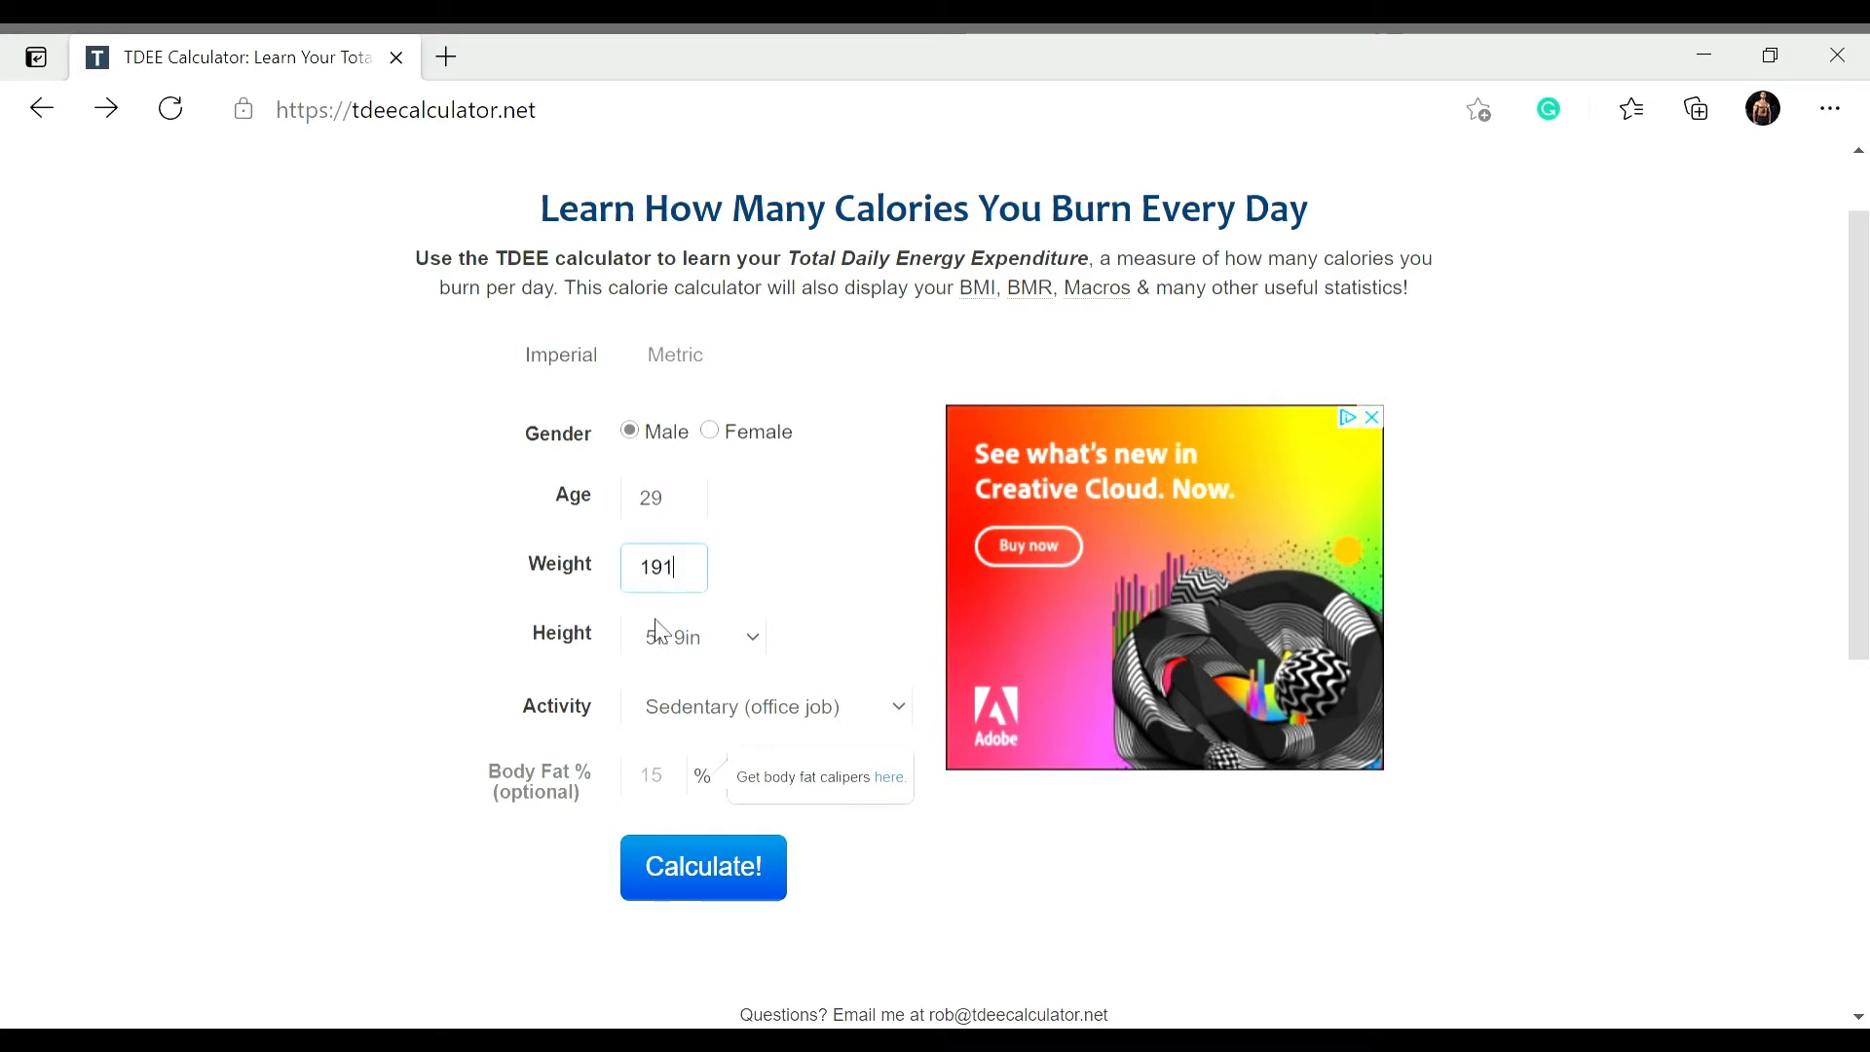
{"action": "mouse_move", "coordinate": [752, 661]}
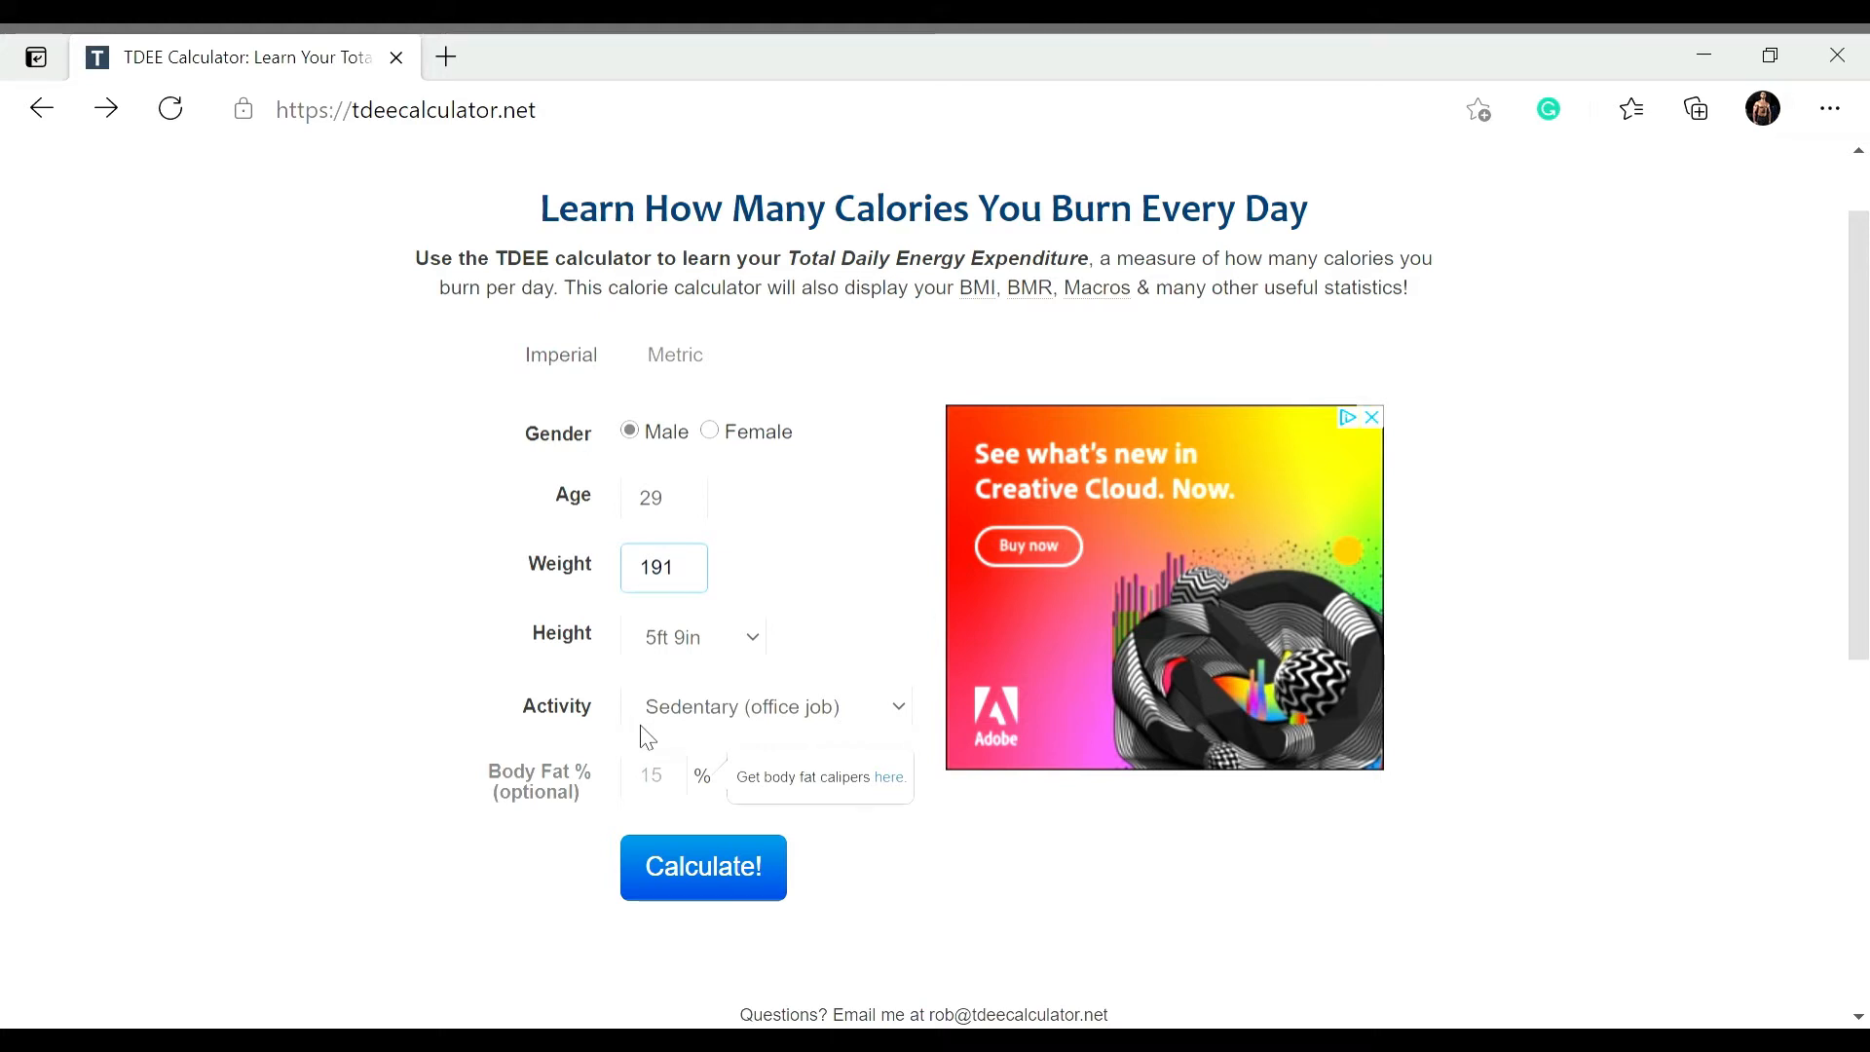
{"action": "mouse_move", "coordinate": [810, 727]}
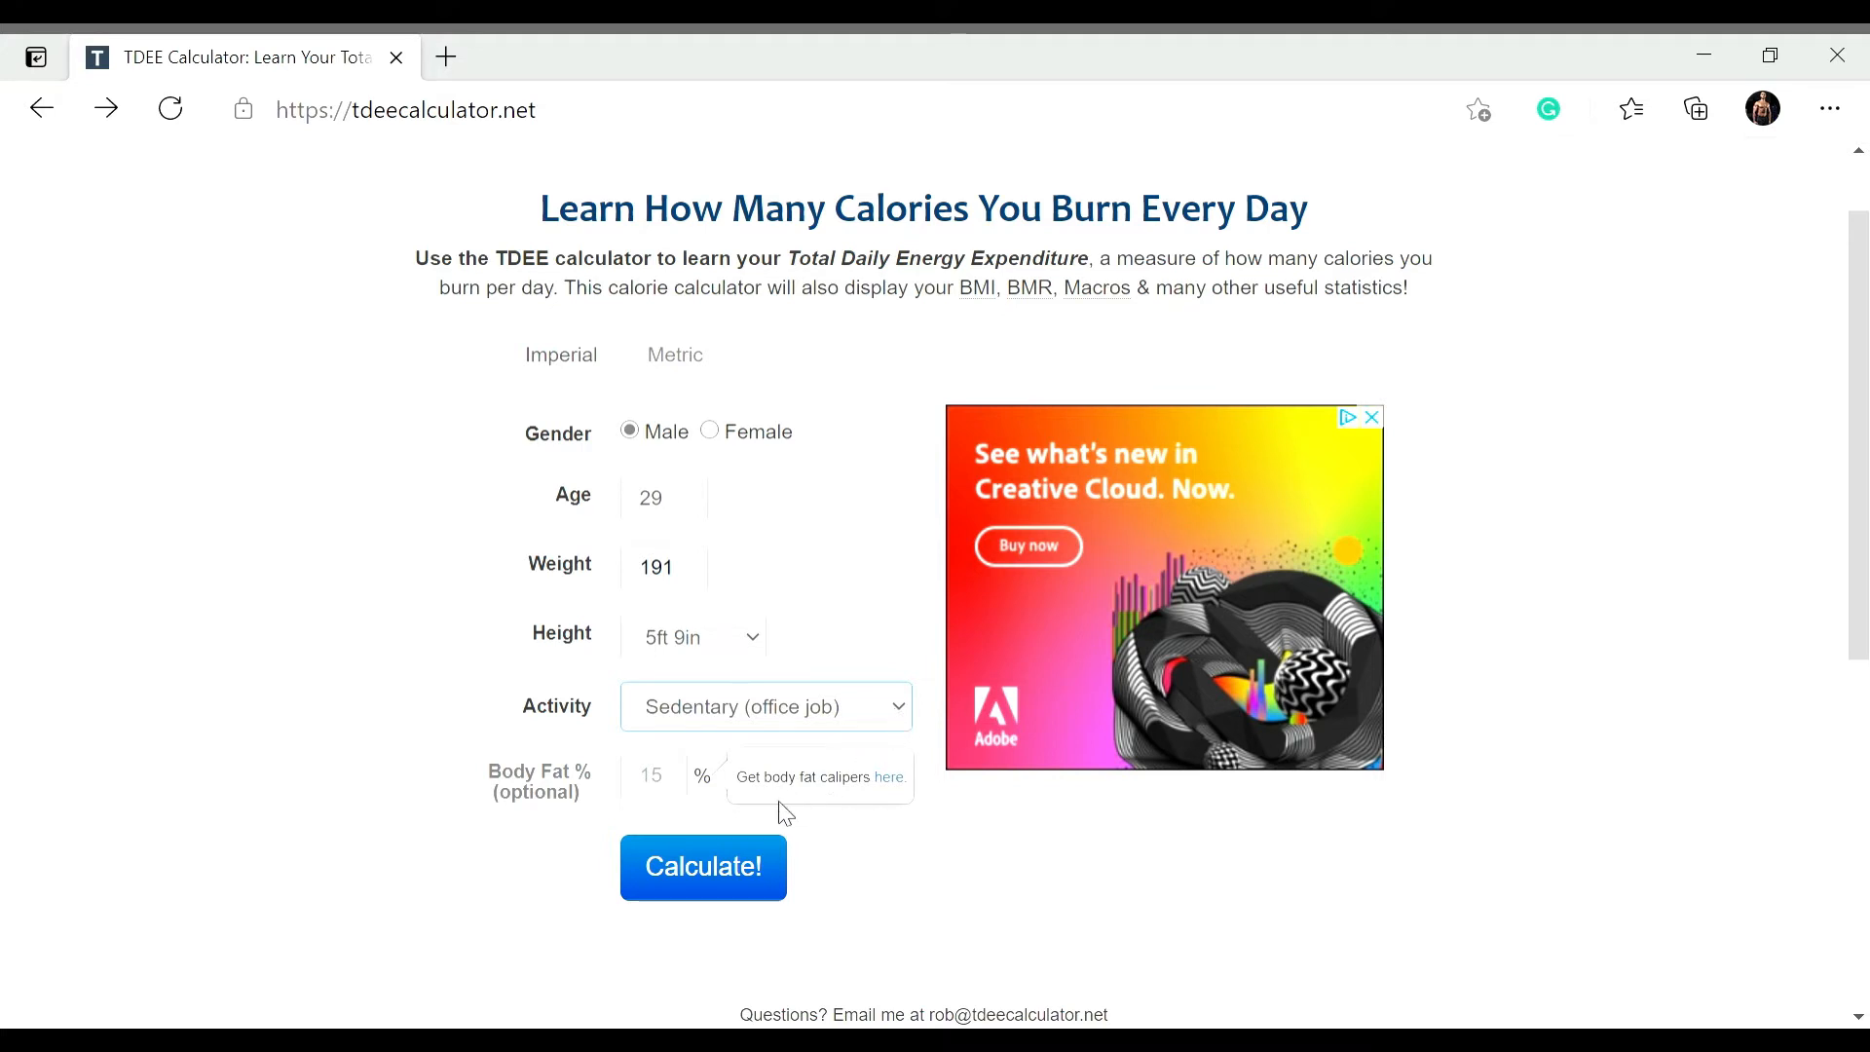
{"action": "mouse_move", "coordinate": [768, 834]}
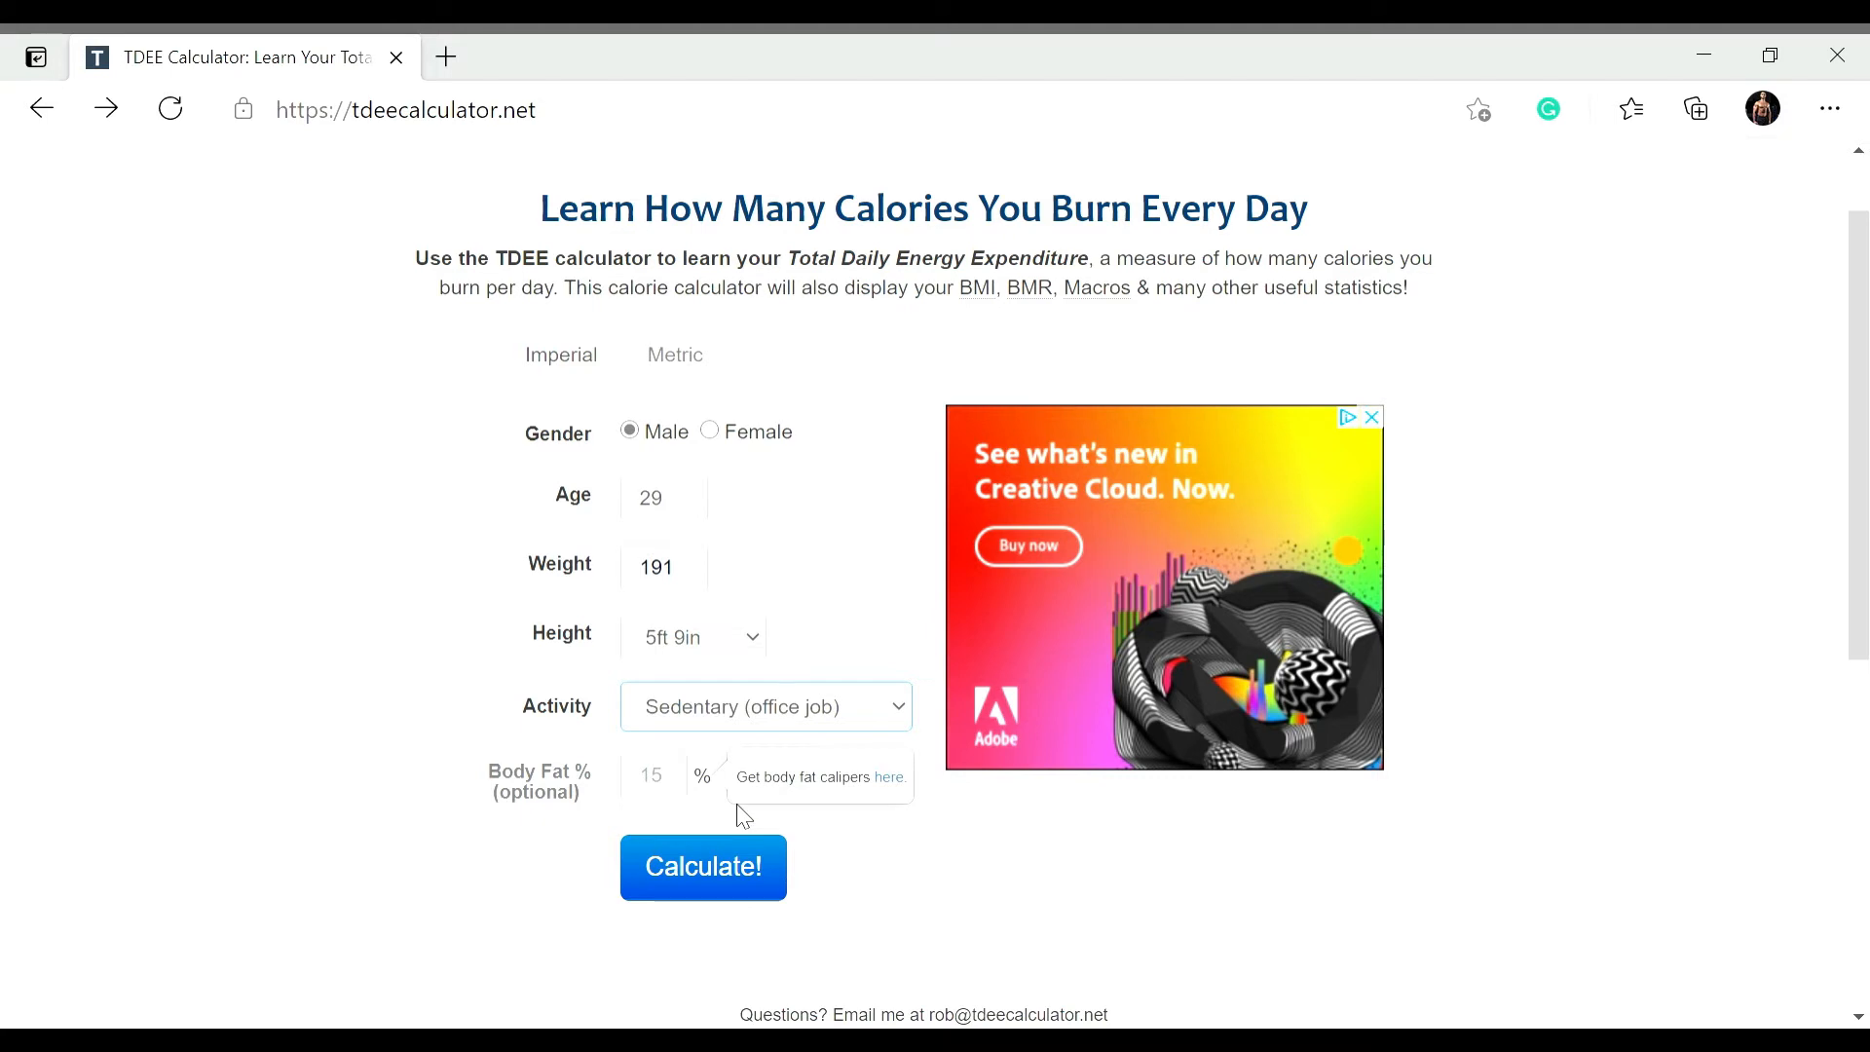
{"action": "left_click", "coordinate": [765, 705]}
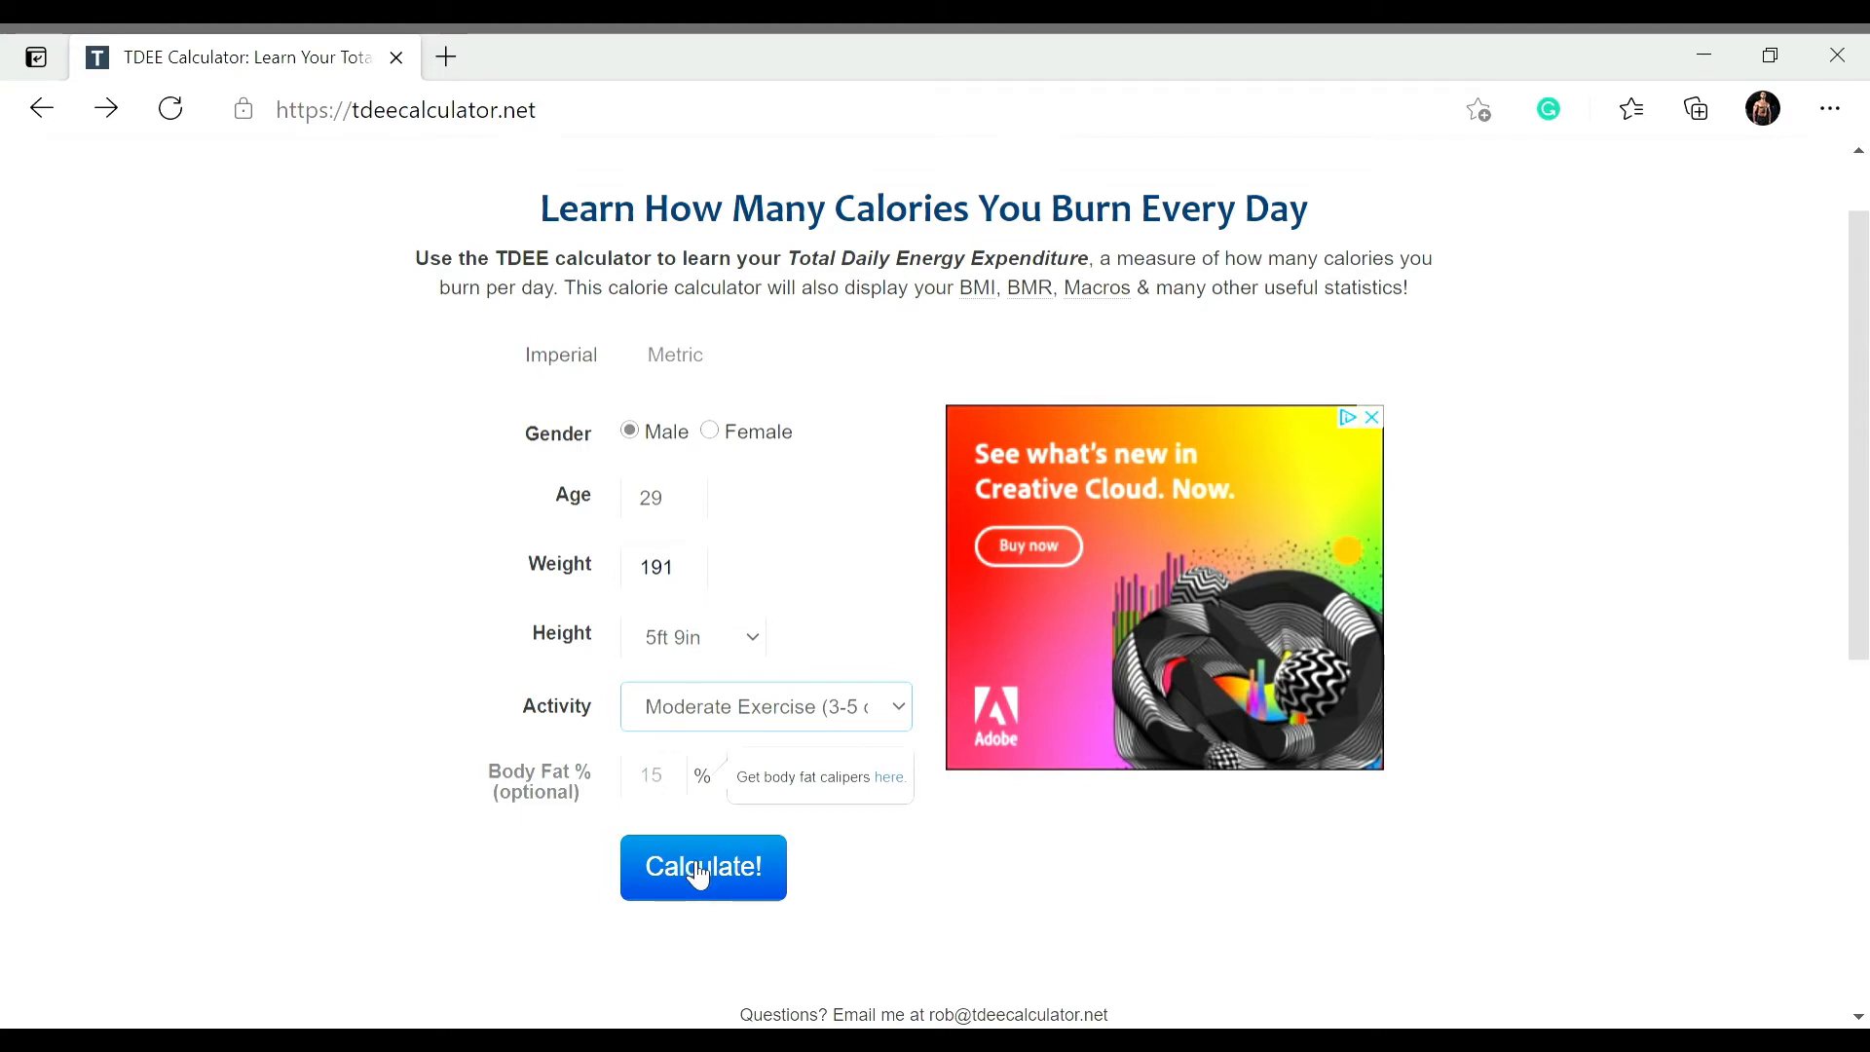
{"action": "left_click", "coordinate": [703, 867]}
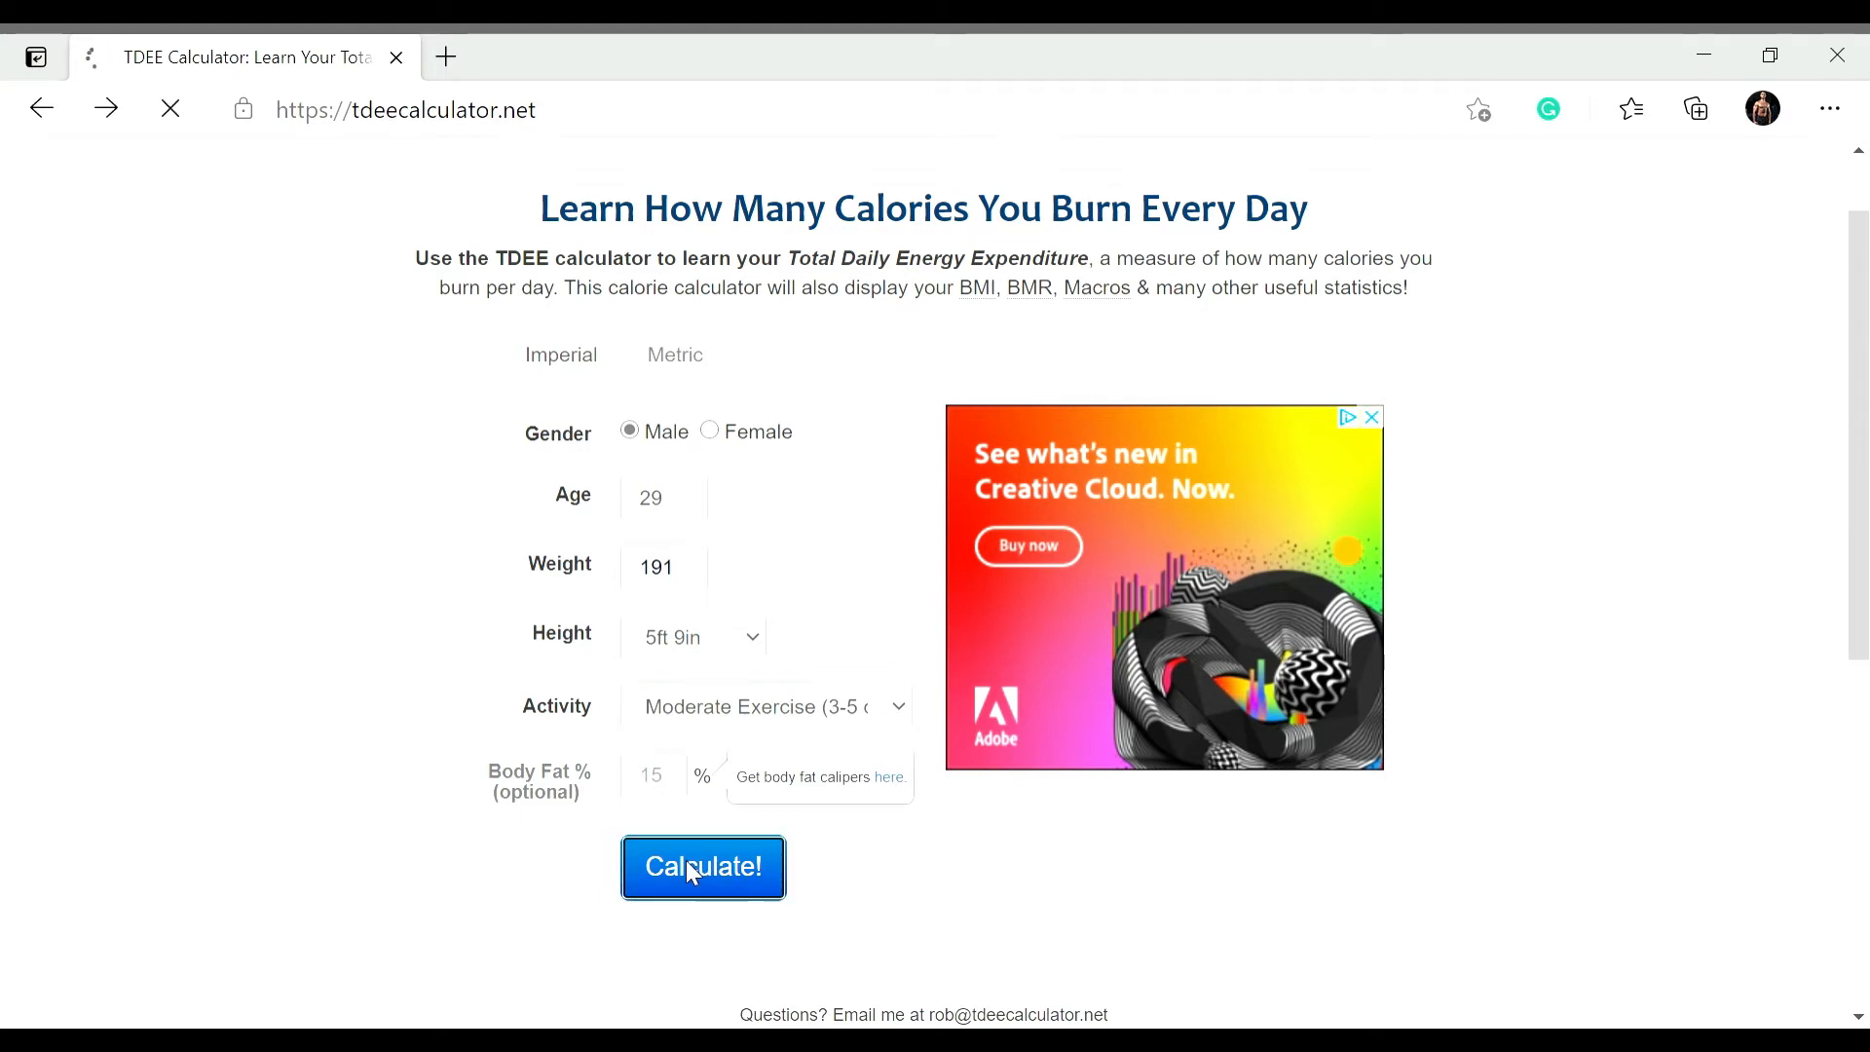
Step: Scroll the results to the 2,824 maintenance calories section and the activity-level calorie table
{"action": "left_click", "coordinate": [703, 867]}
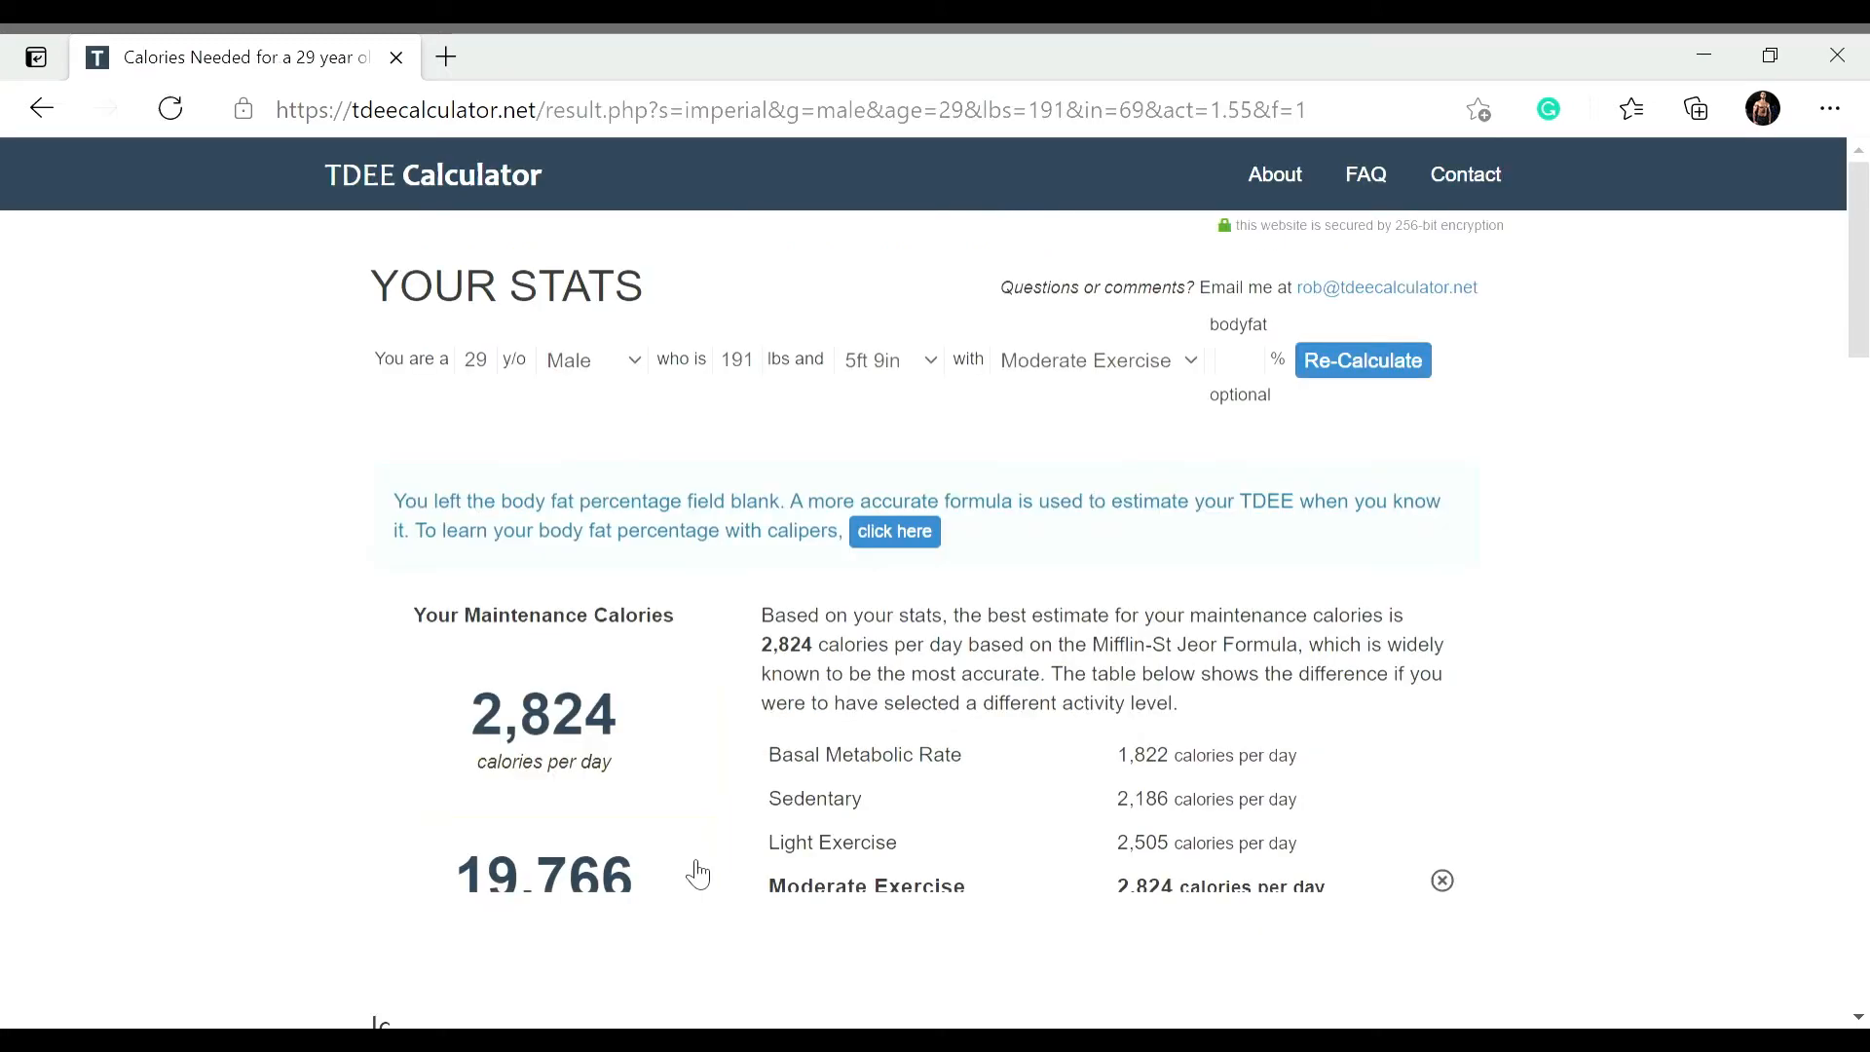
{"action": "scroll", "scroll_direction": "down", "scroll_amount": 3}
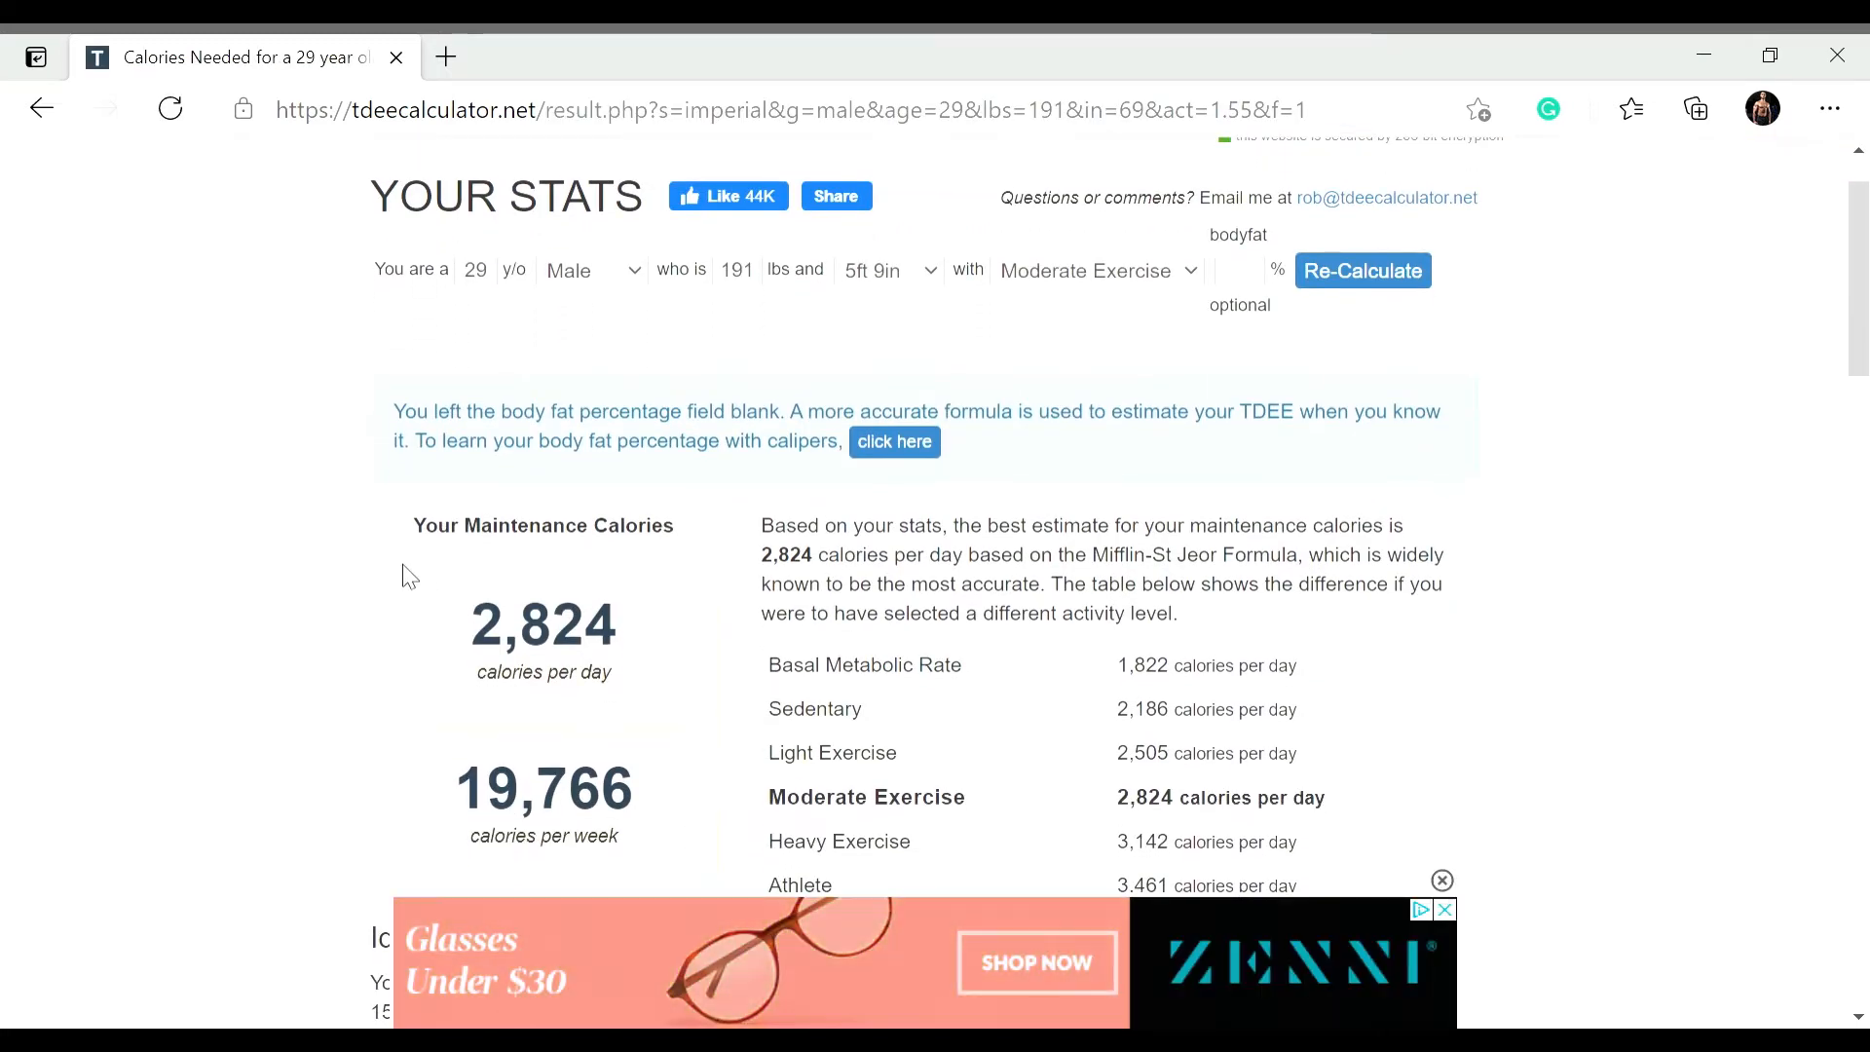
{"action": "scroll", "scroll_direction": "down", "scroll_amount": 3}
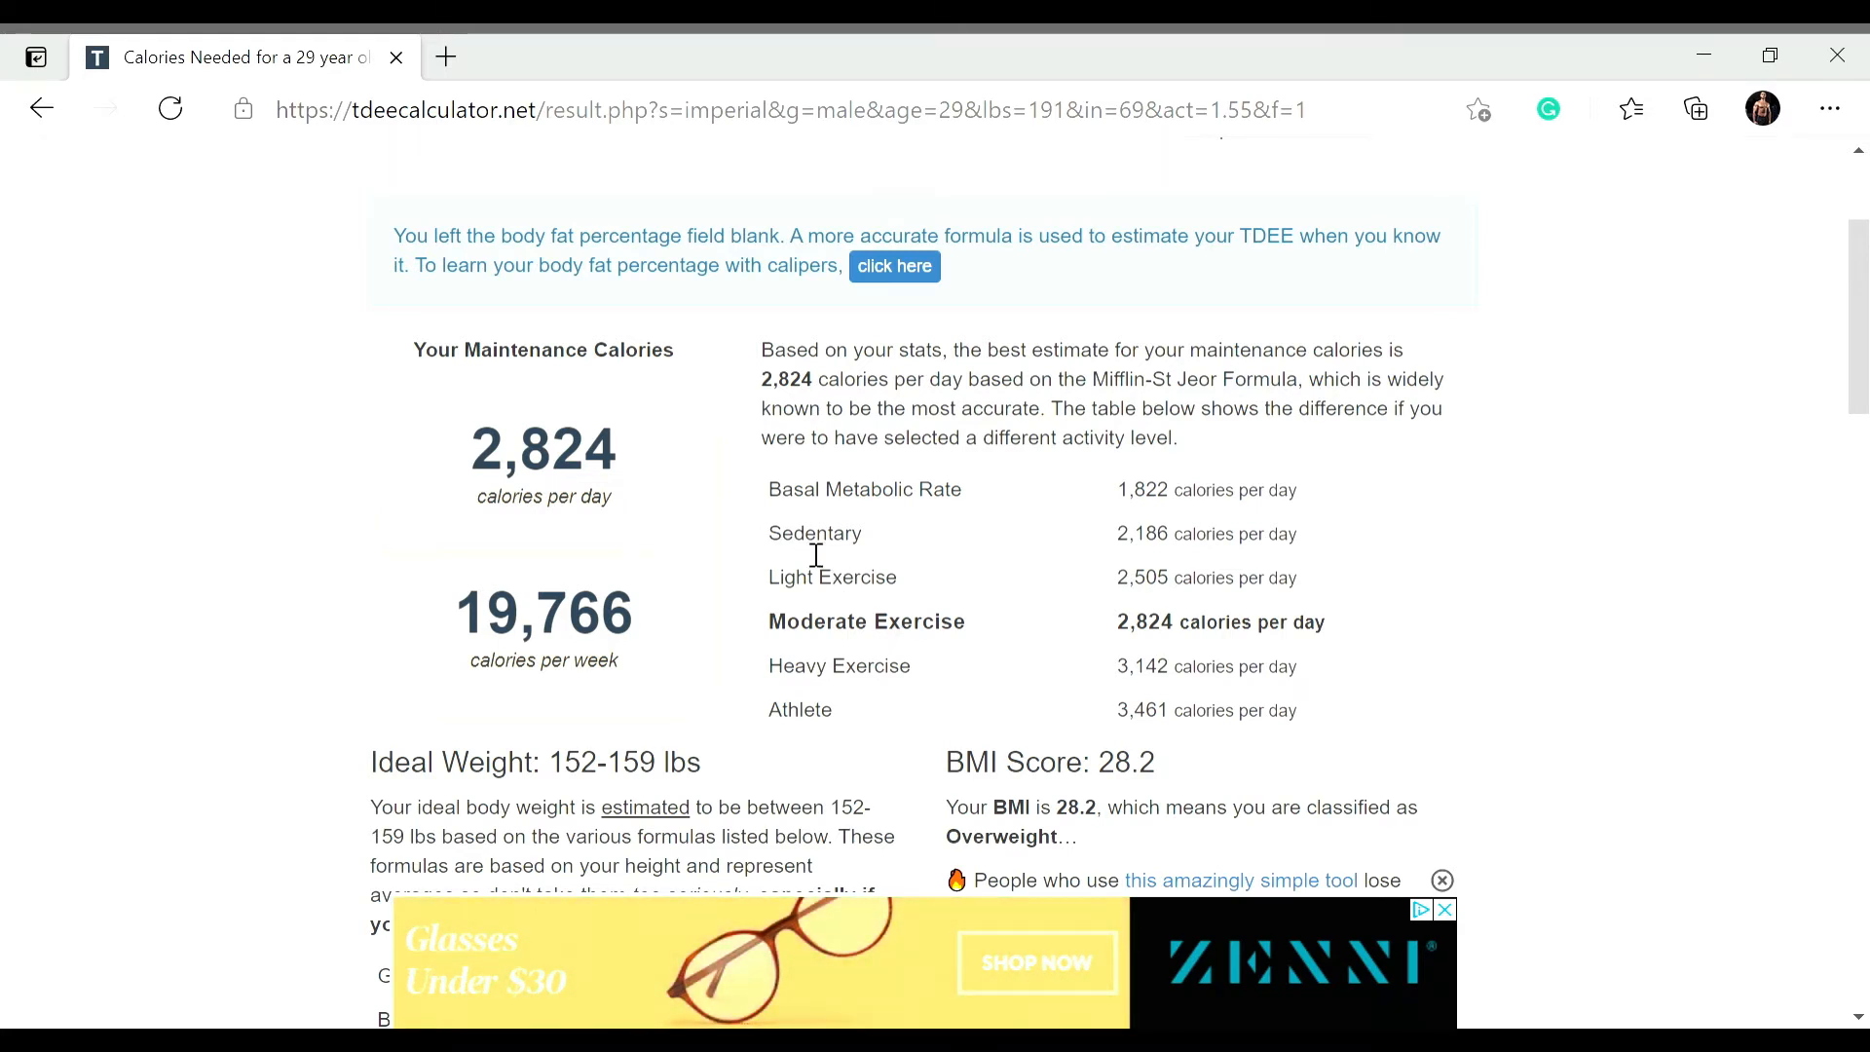
{"action": "mouse_move", "coordinate": [1148, 522]}
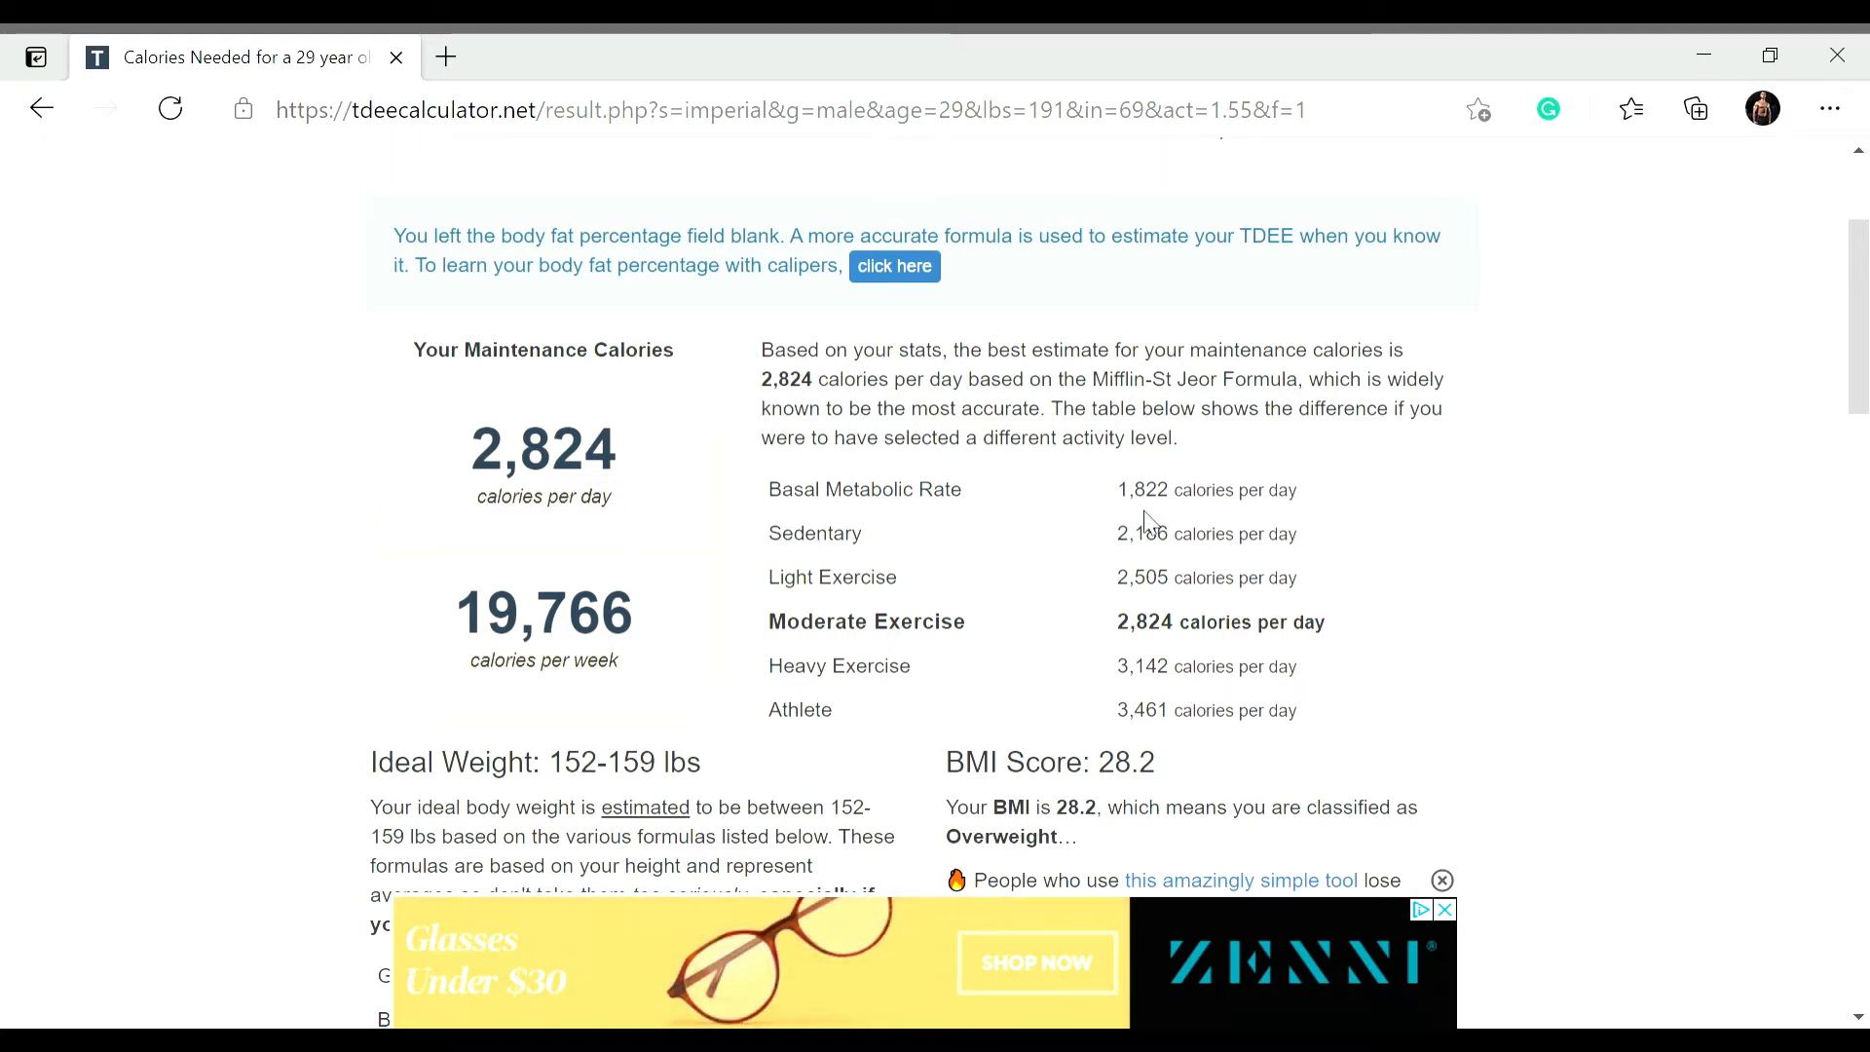
{"action": "mouse_move", "coordinate": [1083, 608]}
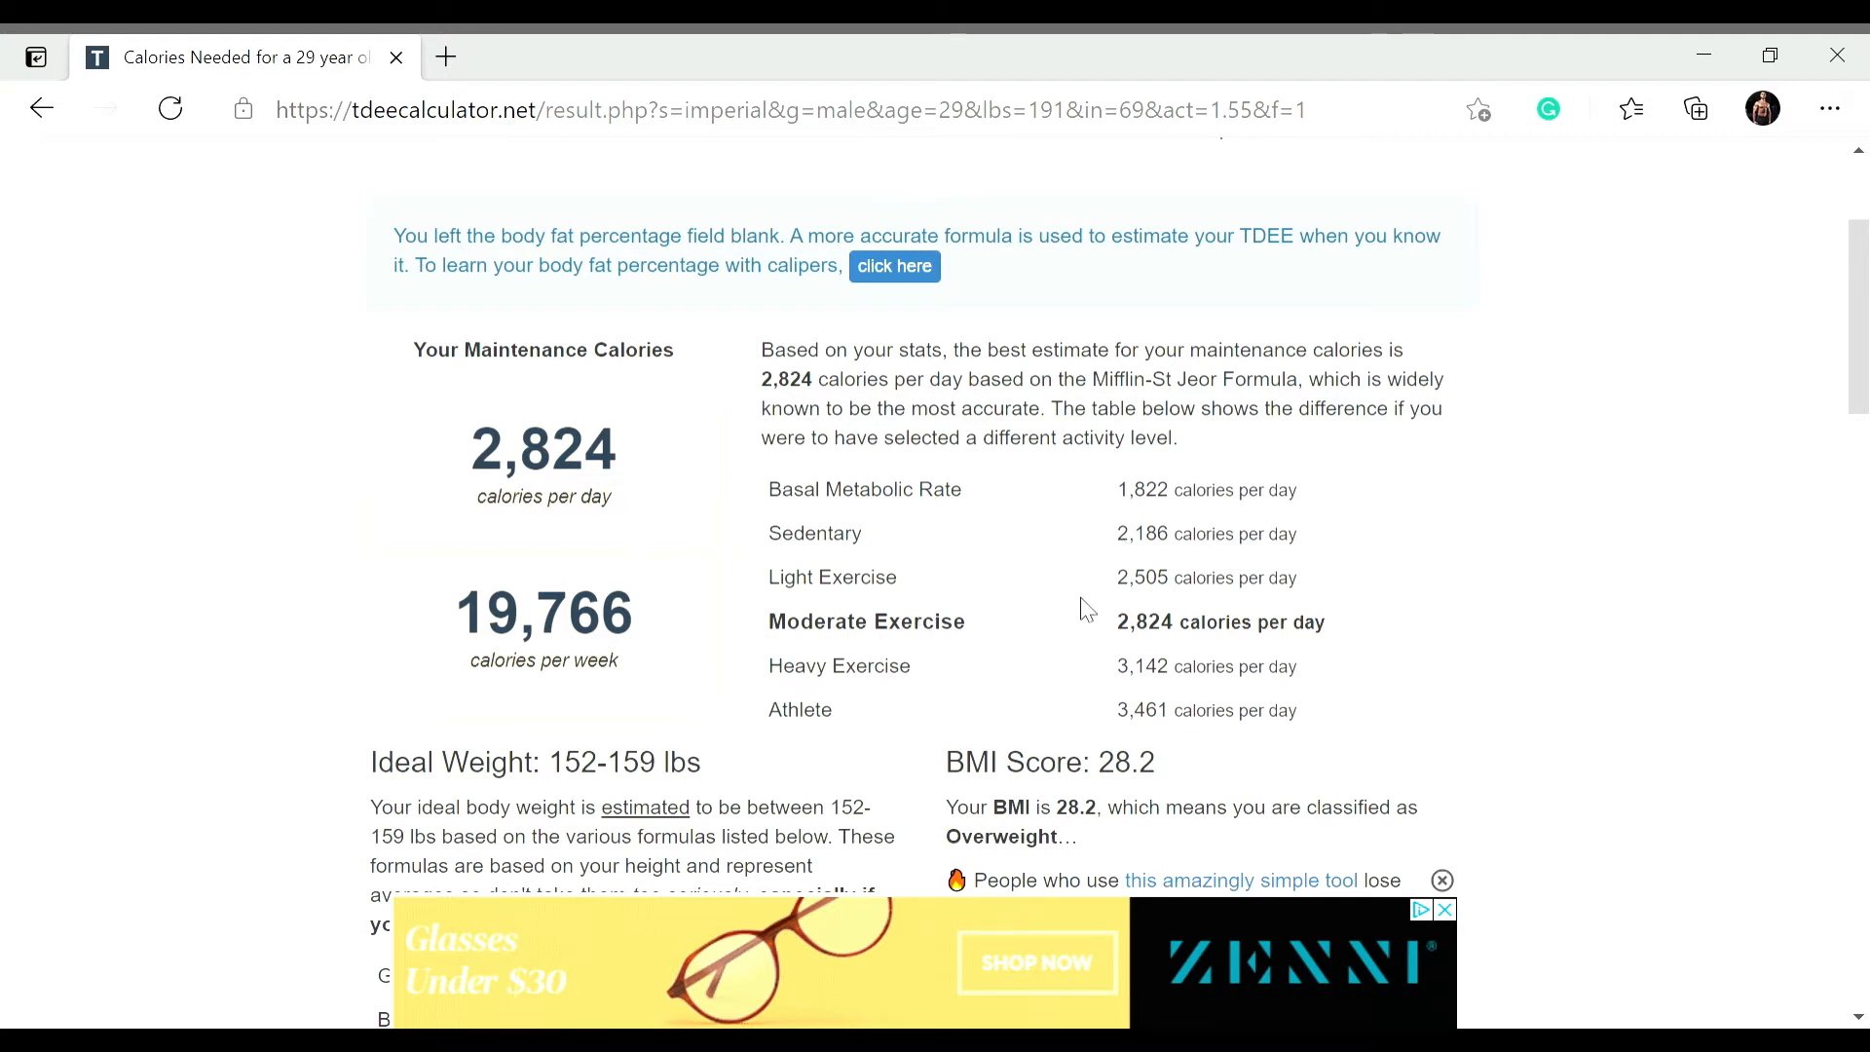
{"action": "mouse_move", "coordinate": [1013, 625]}
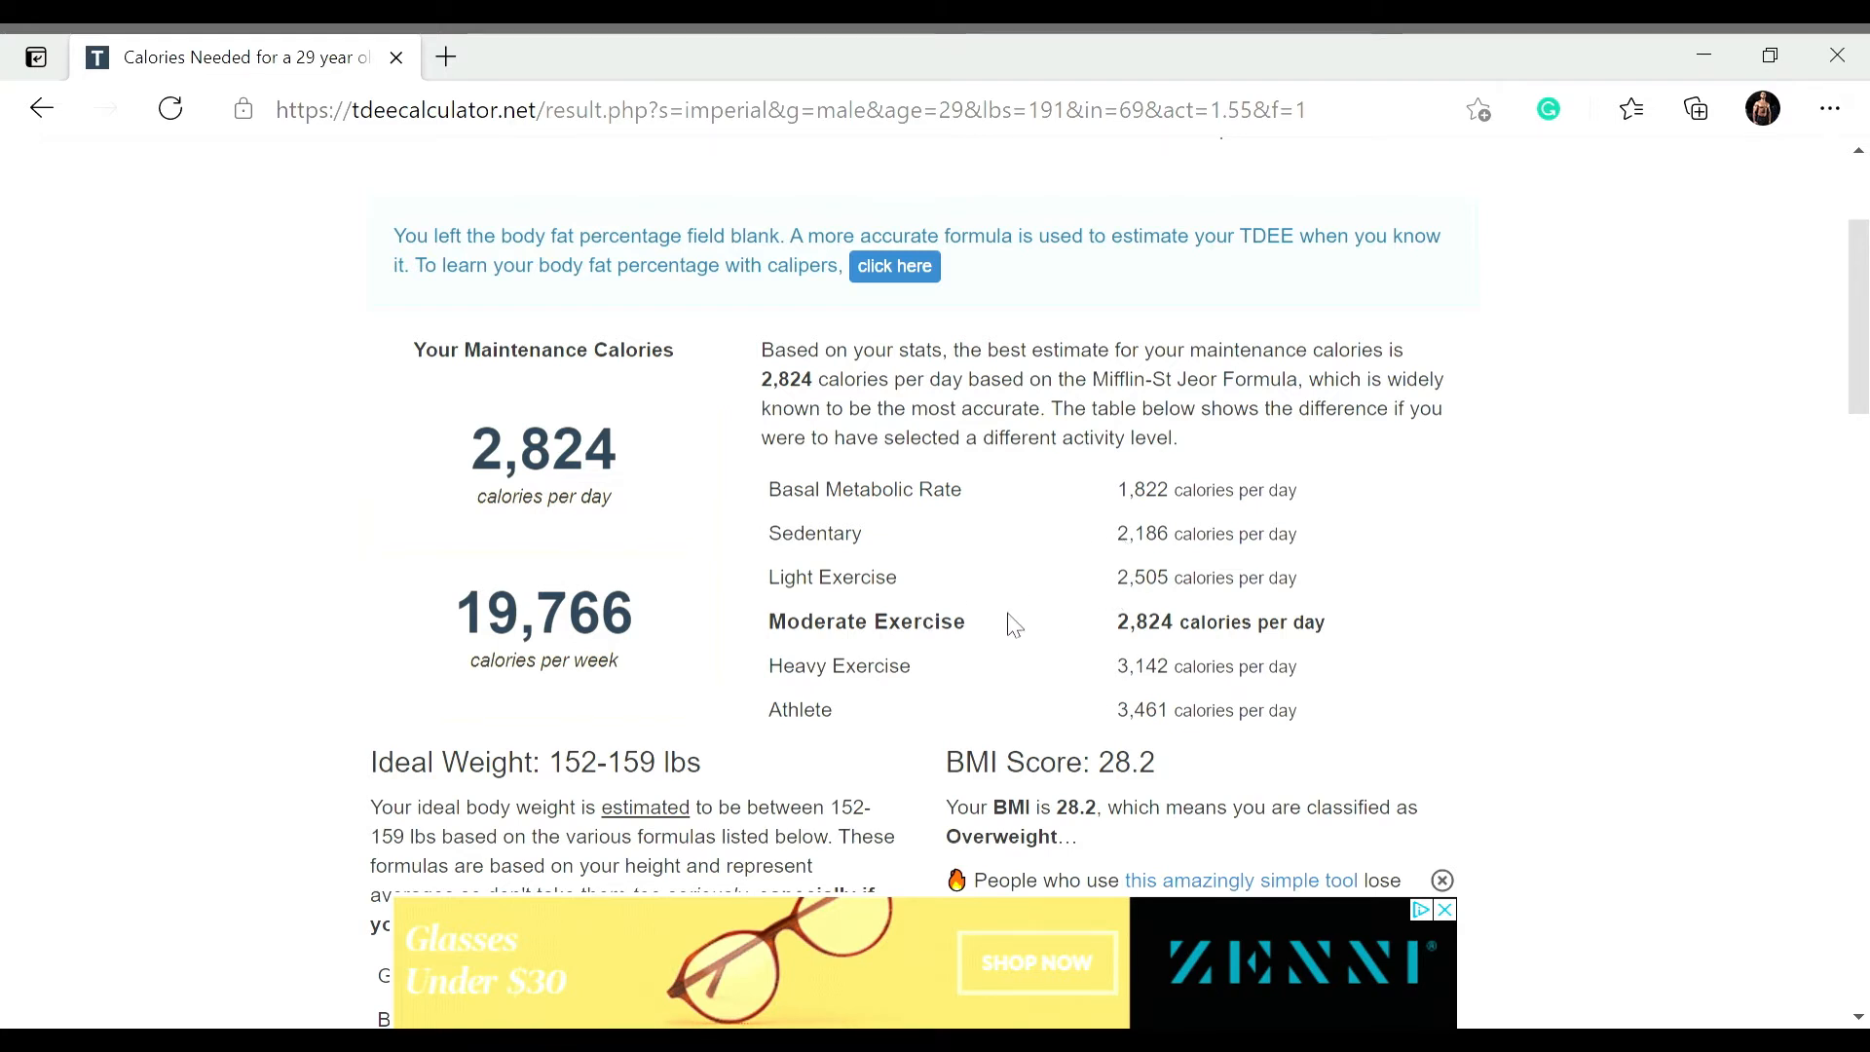
{"action": "mouse_move", "coordinate": [1046, 644]}
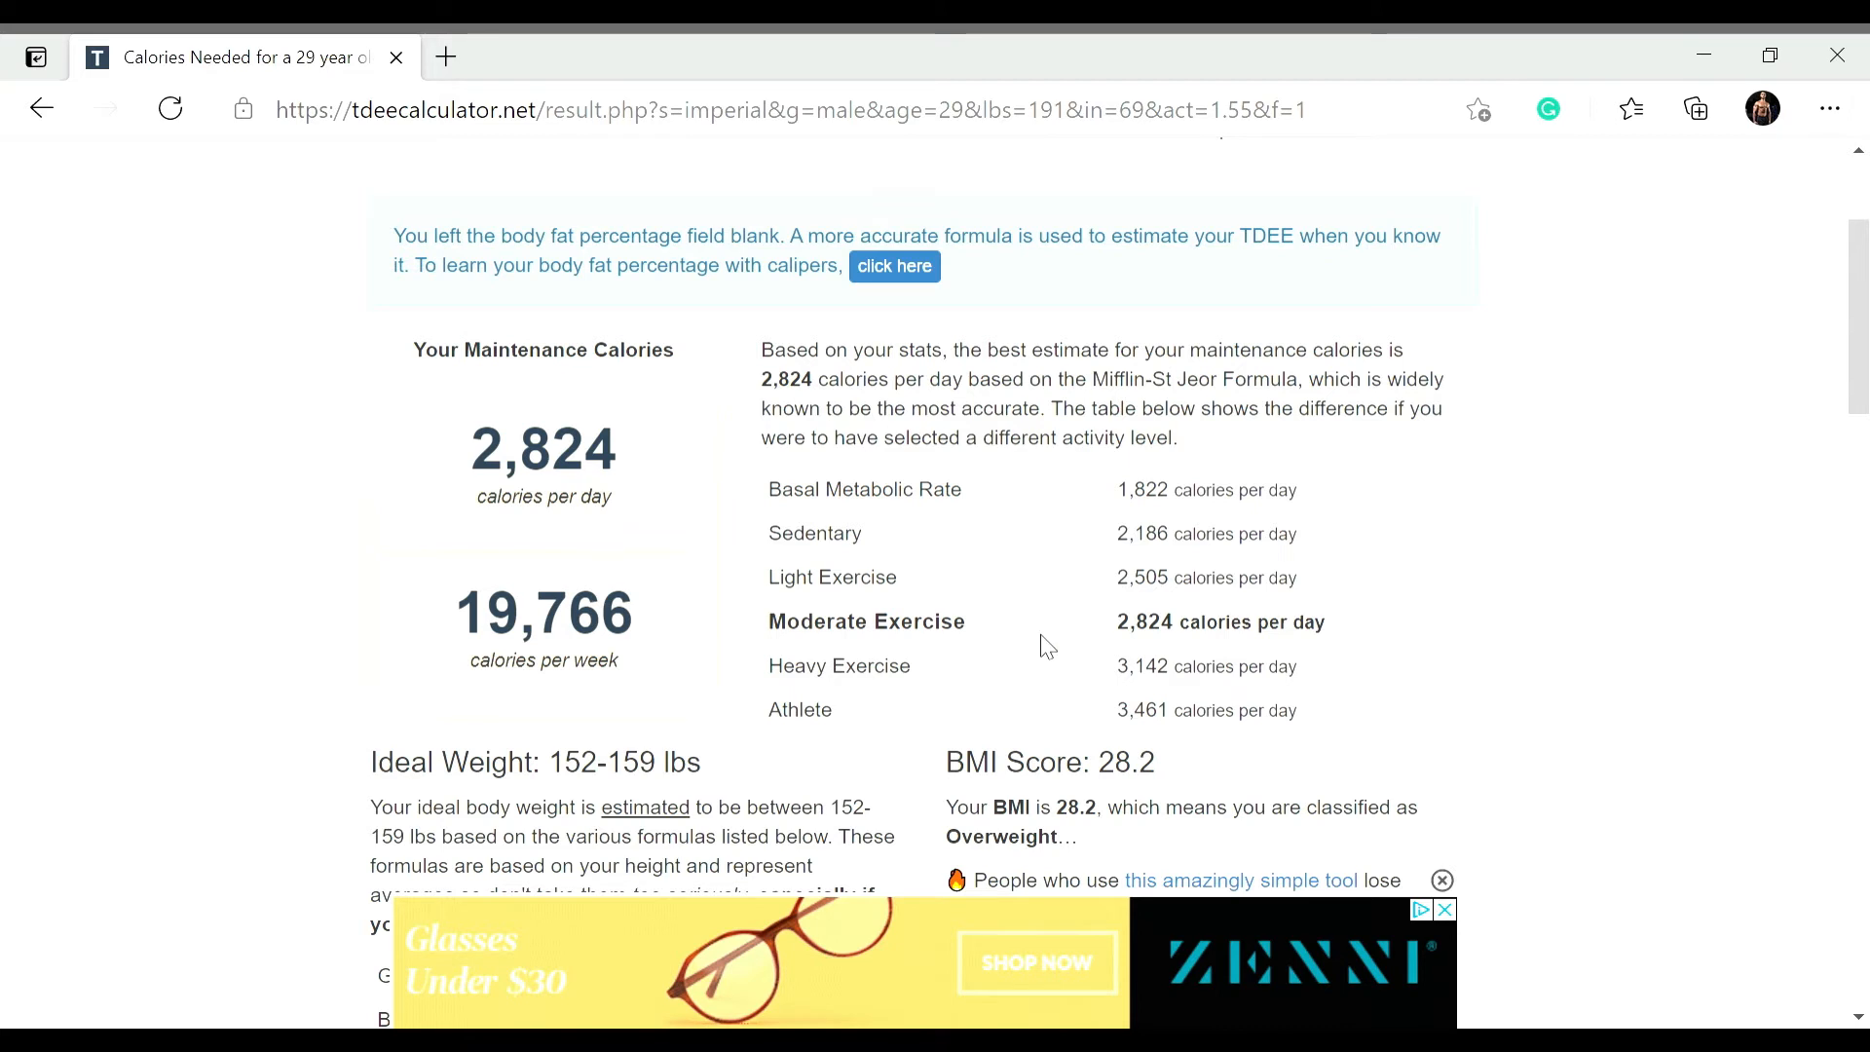
{"action": "mouse_move", "coordinate": [1040, 647]}
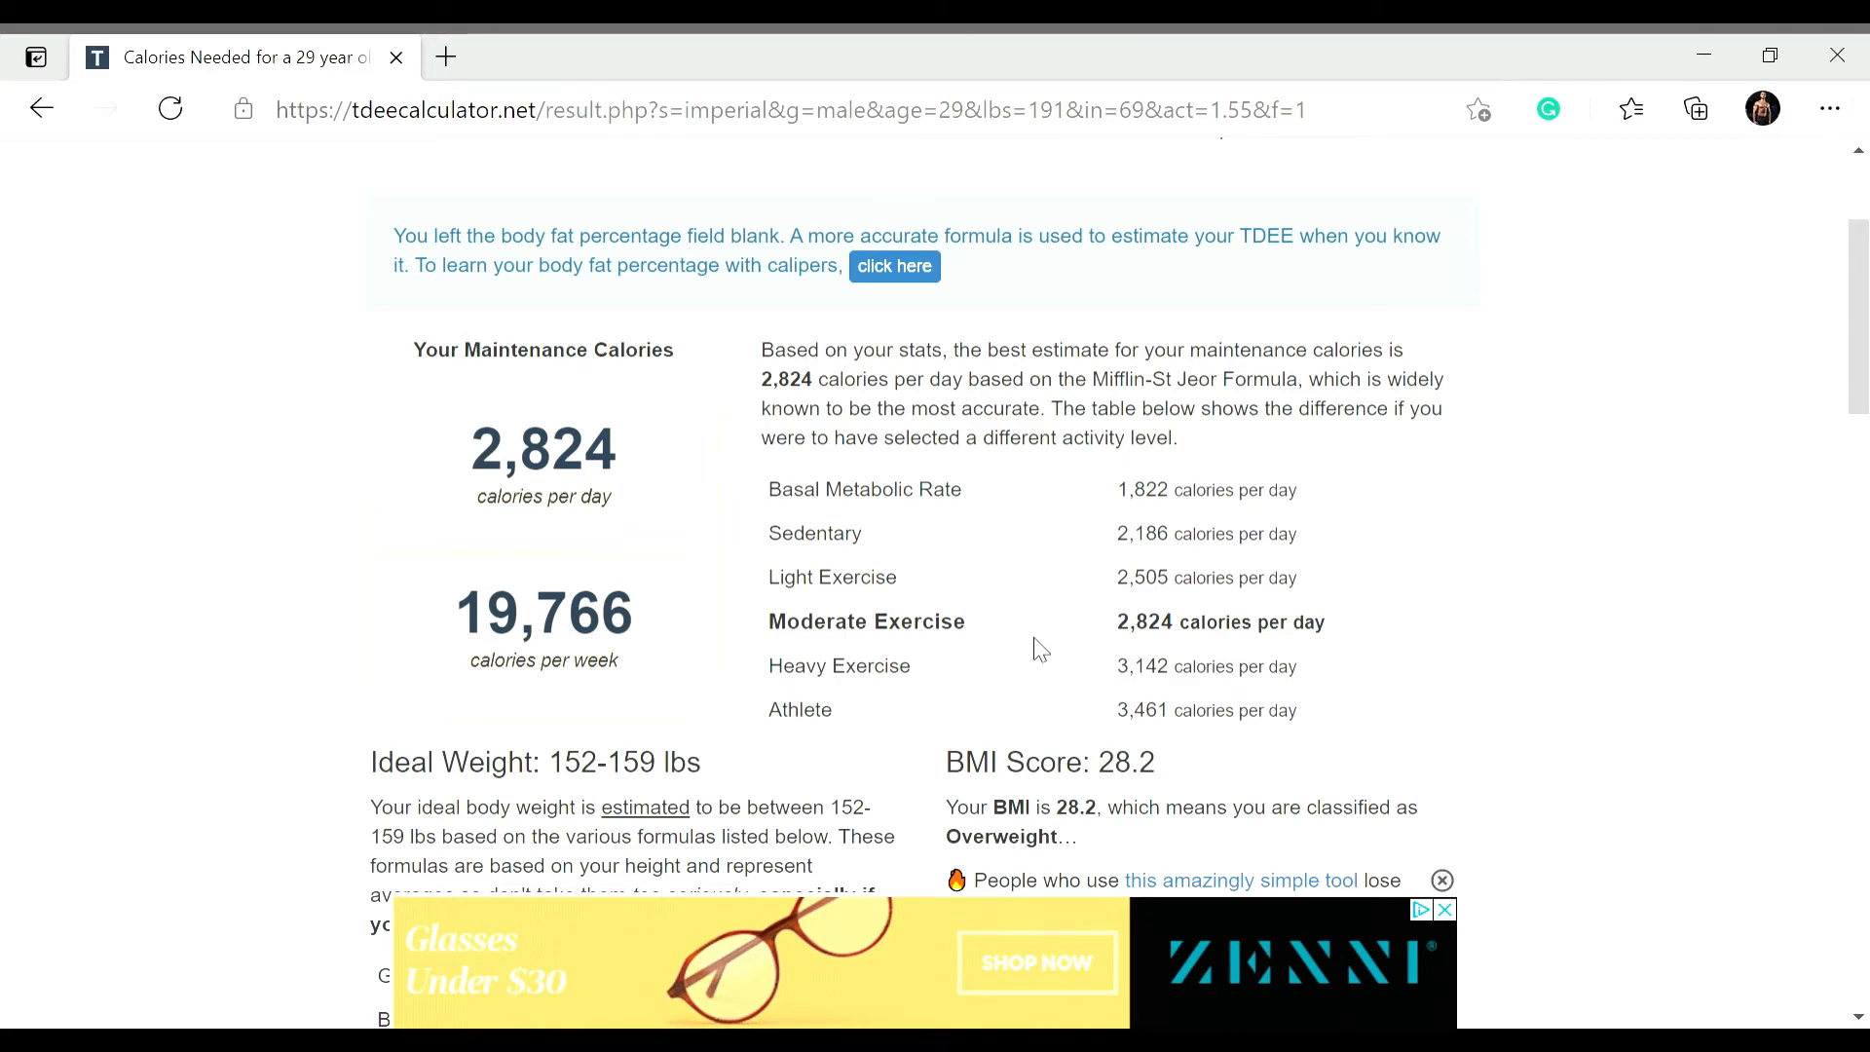
{"action": "scroll", "scroll_direction": "down", "scroll_amount": 3}
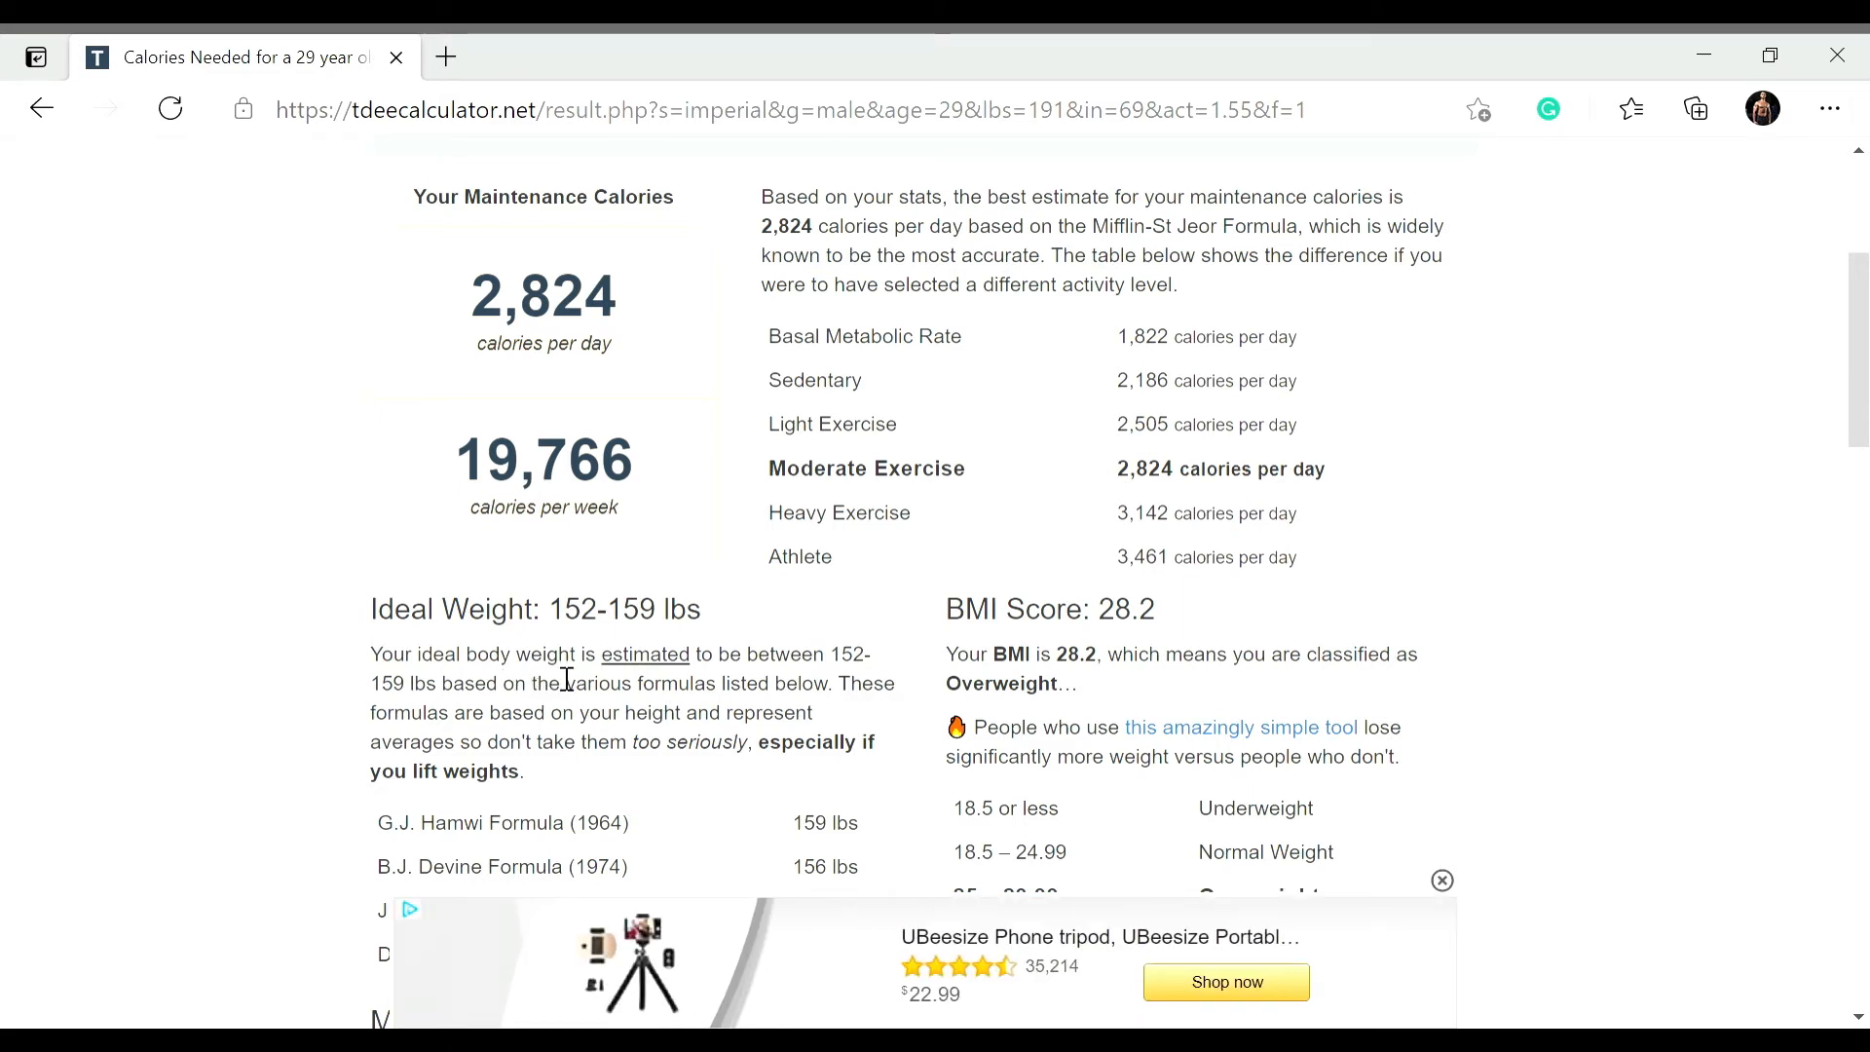
{"action": "mouse_move", "coordinate": [466, 594]}
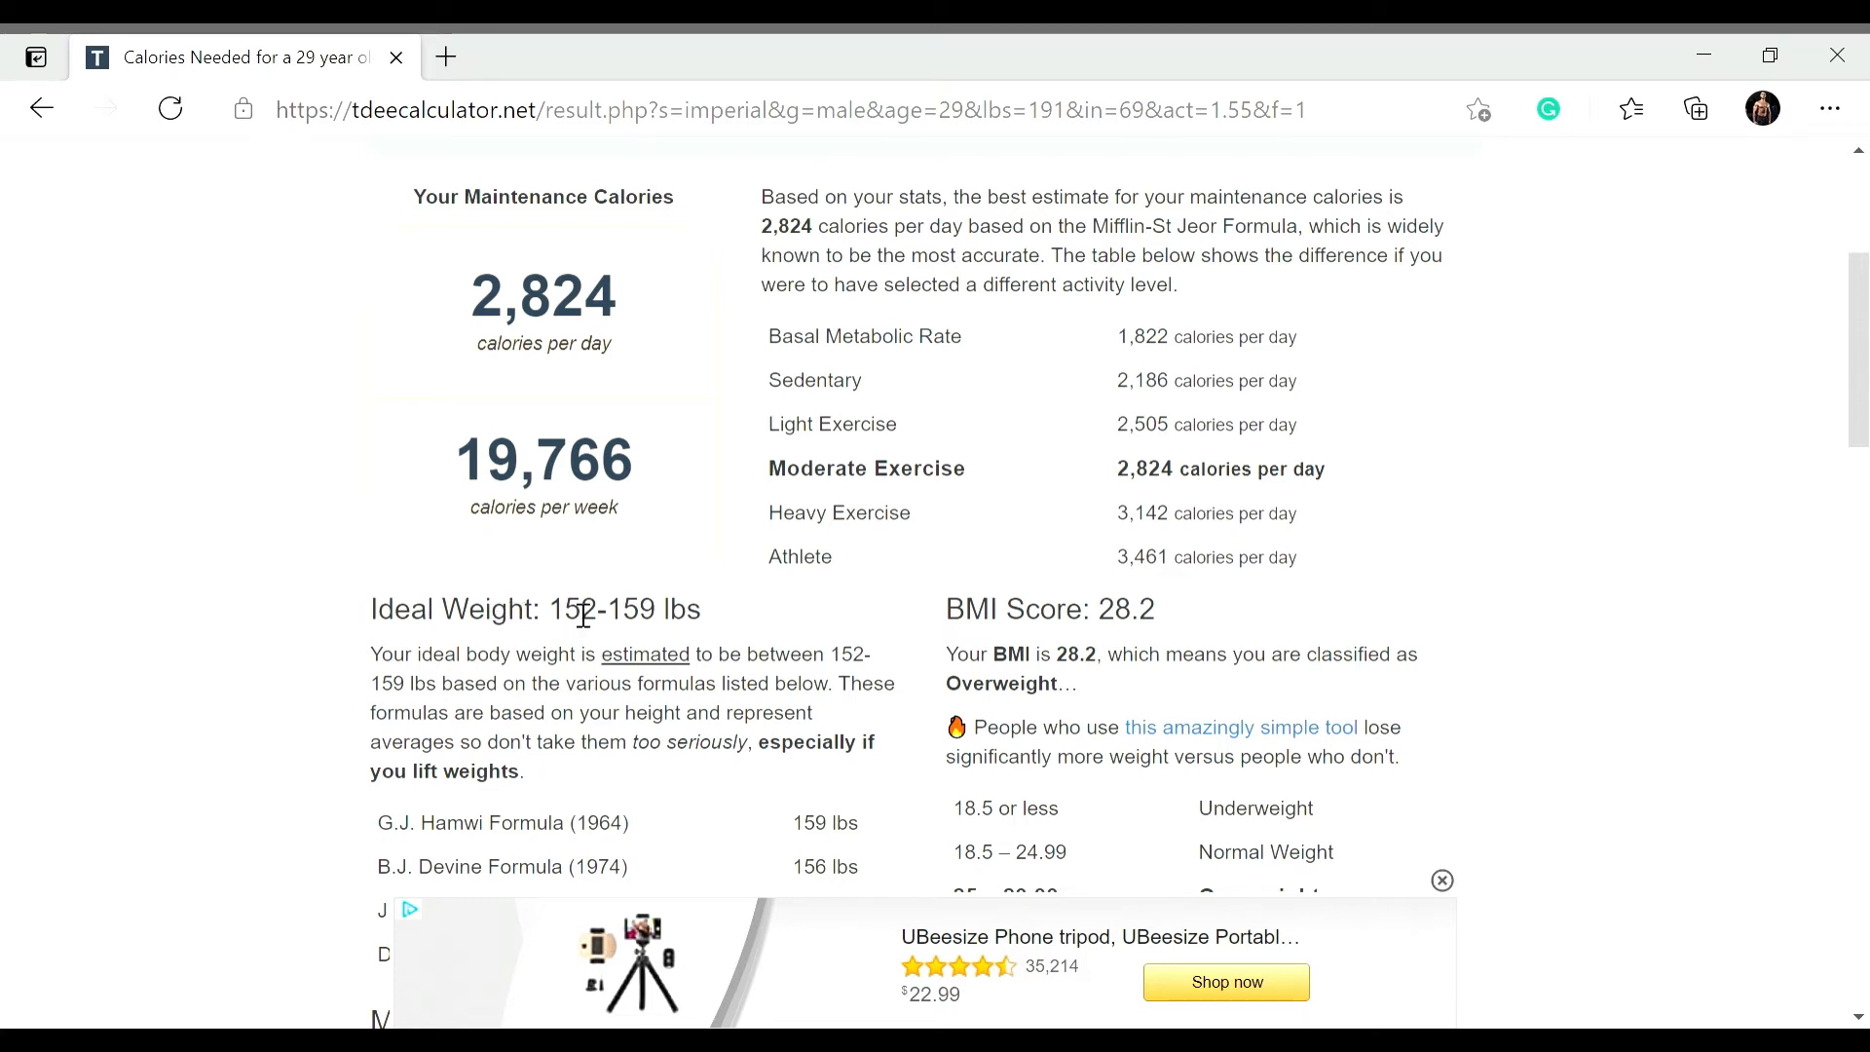
{"action": "mouse_move", "coordinate": [1071, 664]}
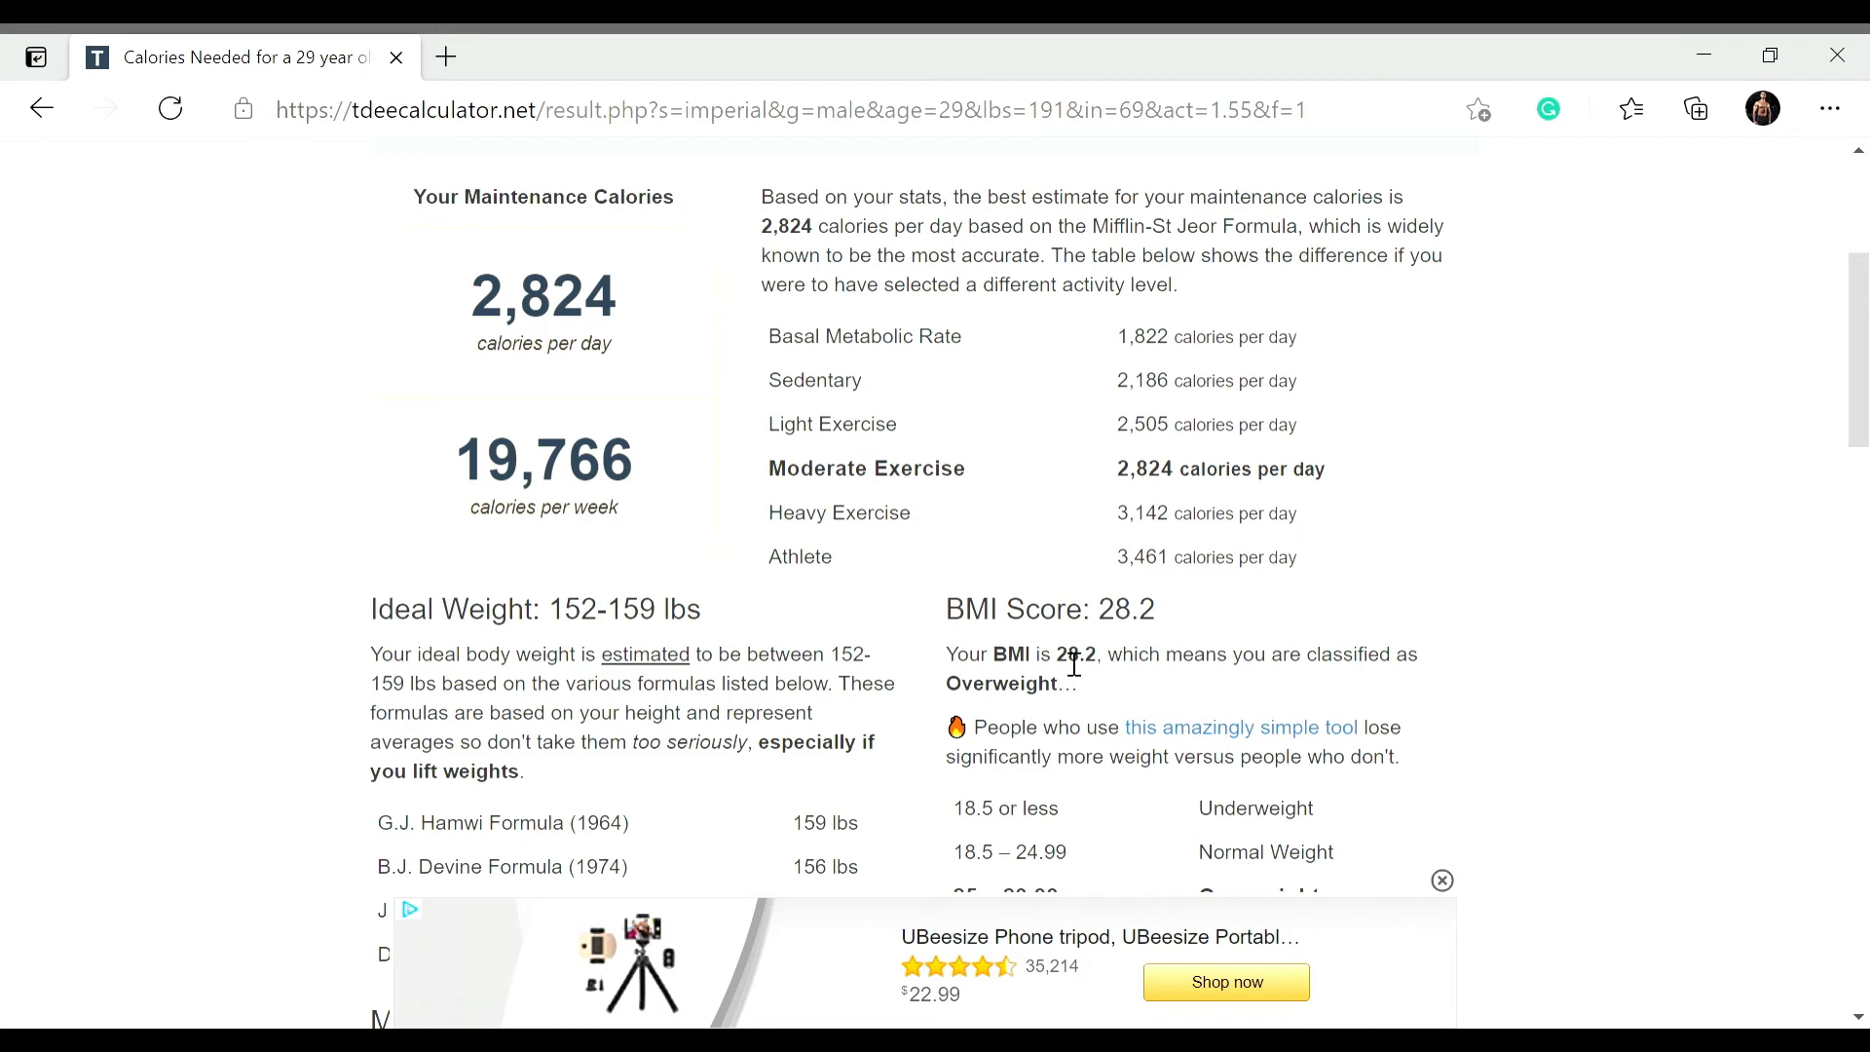
{"action": "scroll", "scroll_direction": "down", "scroll_amount": 3}
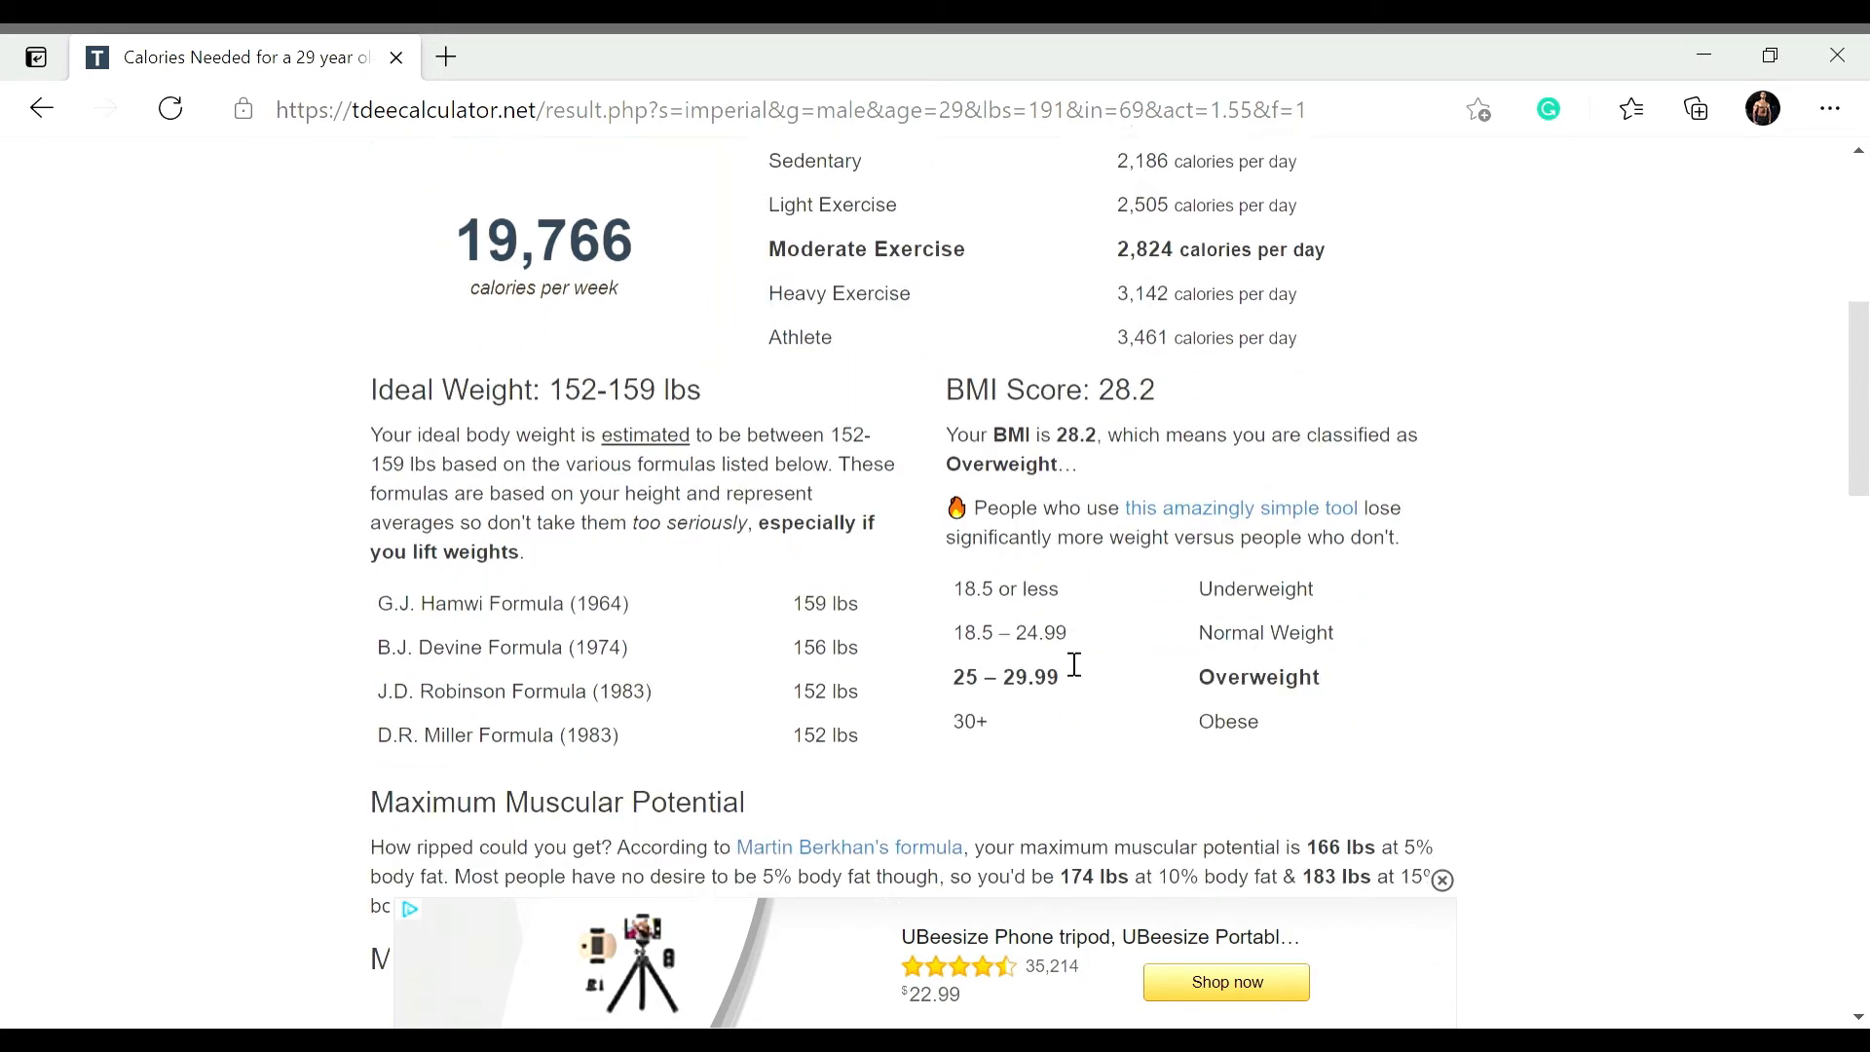
{"action": "scroll", "scroll_direction": "down", "scroll_amount": 3}
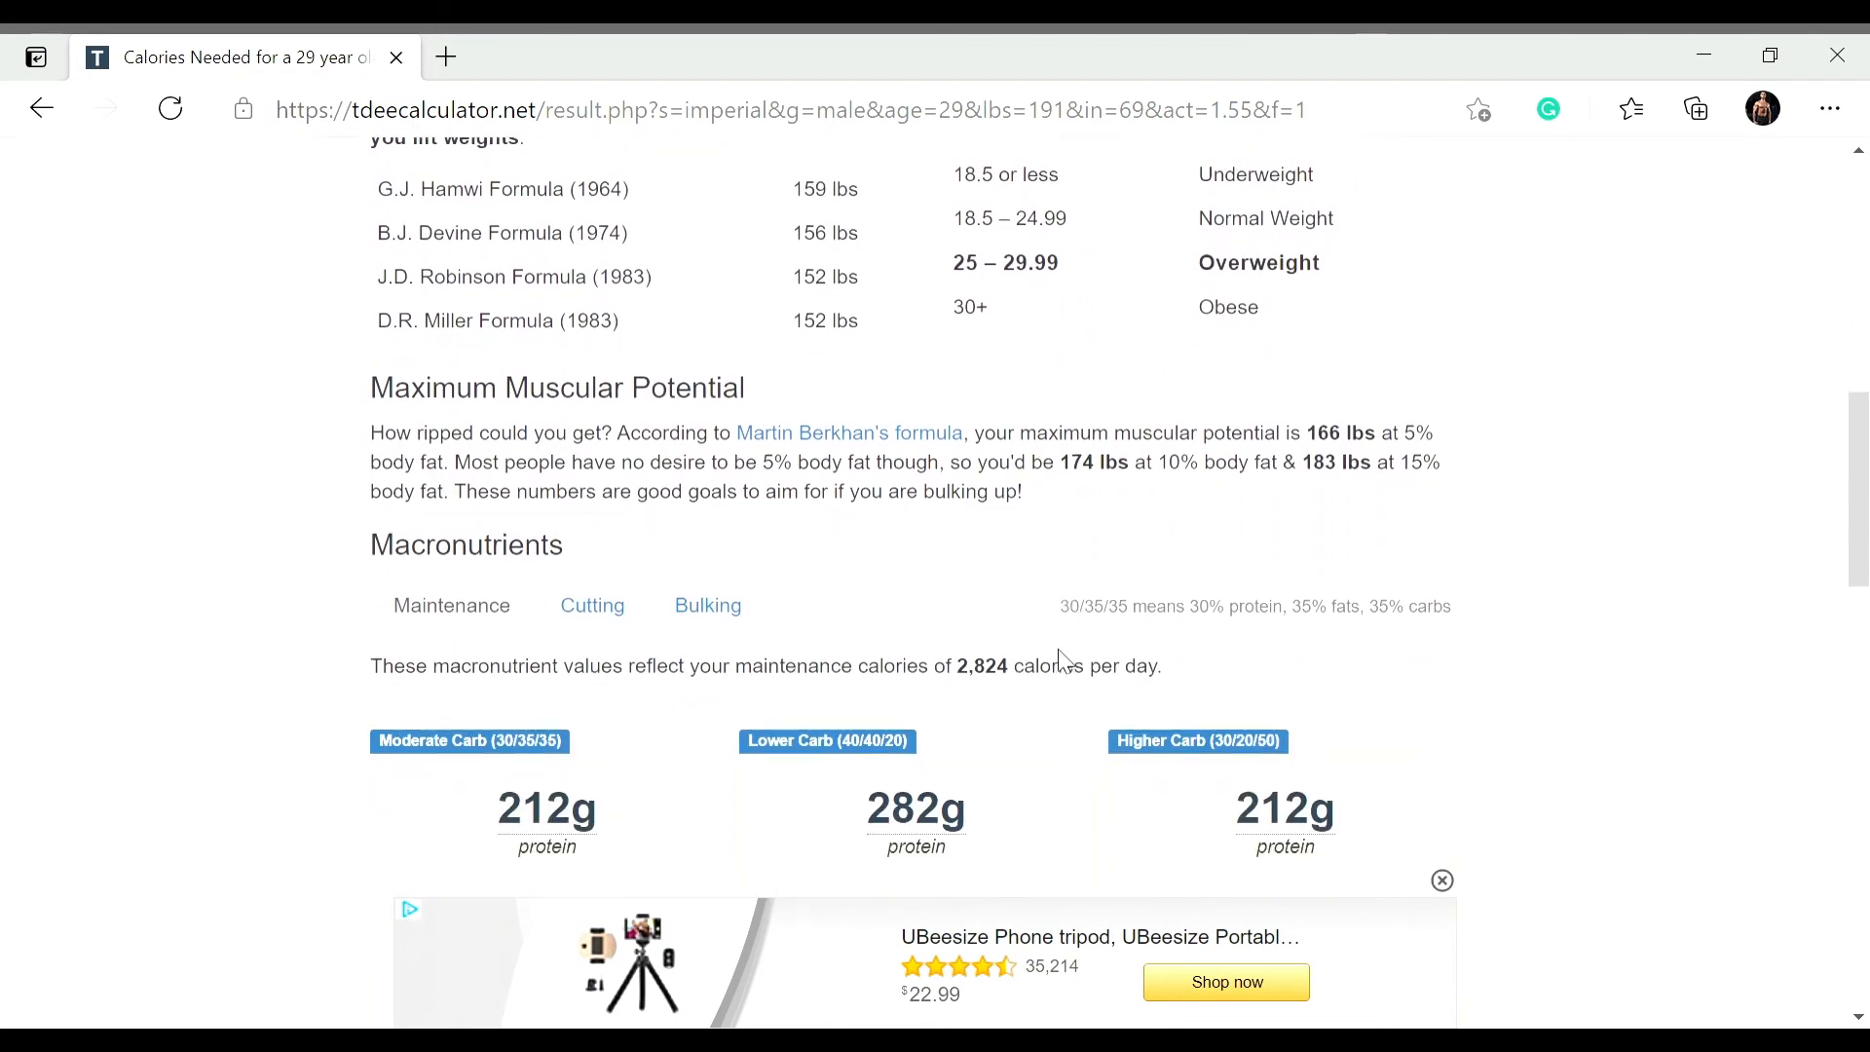
{"action": "scroll", "scroll_direction": "down", "scroll_amount": 3}
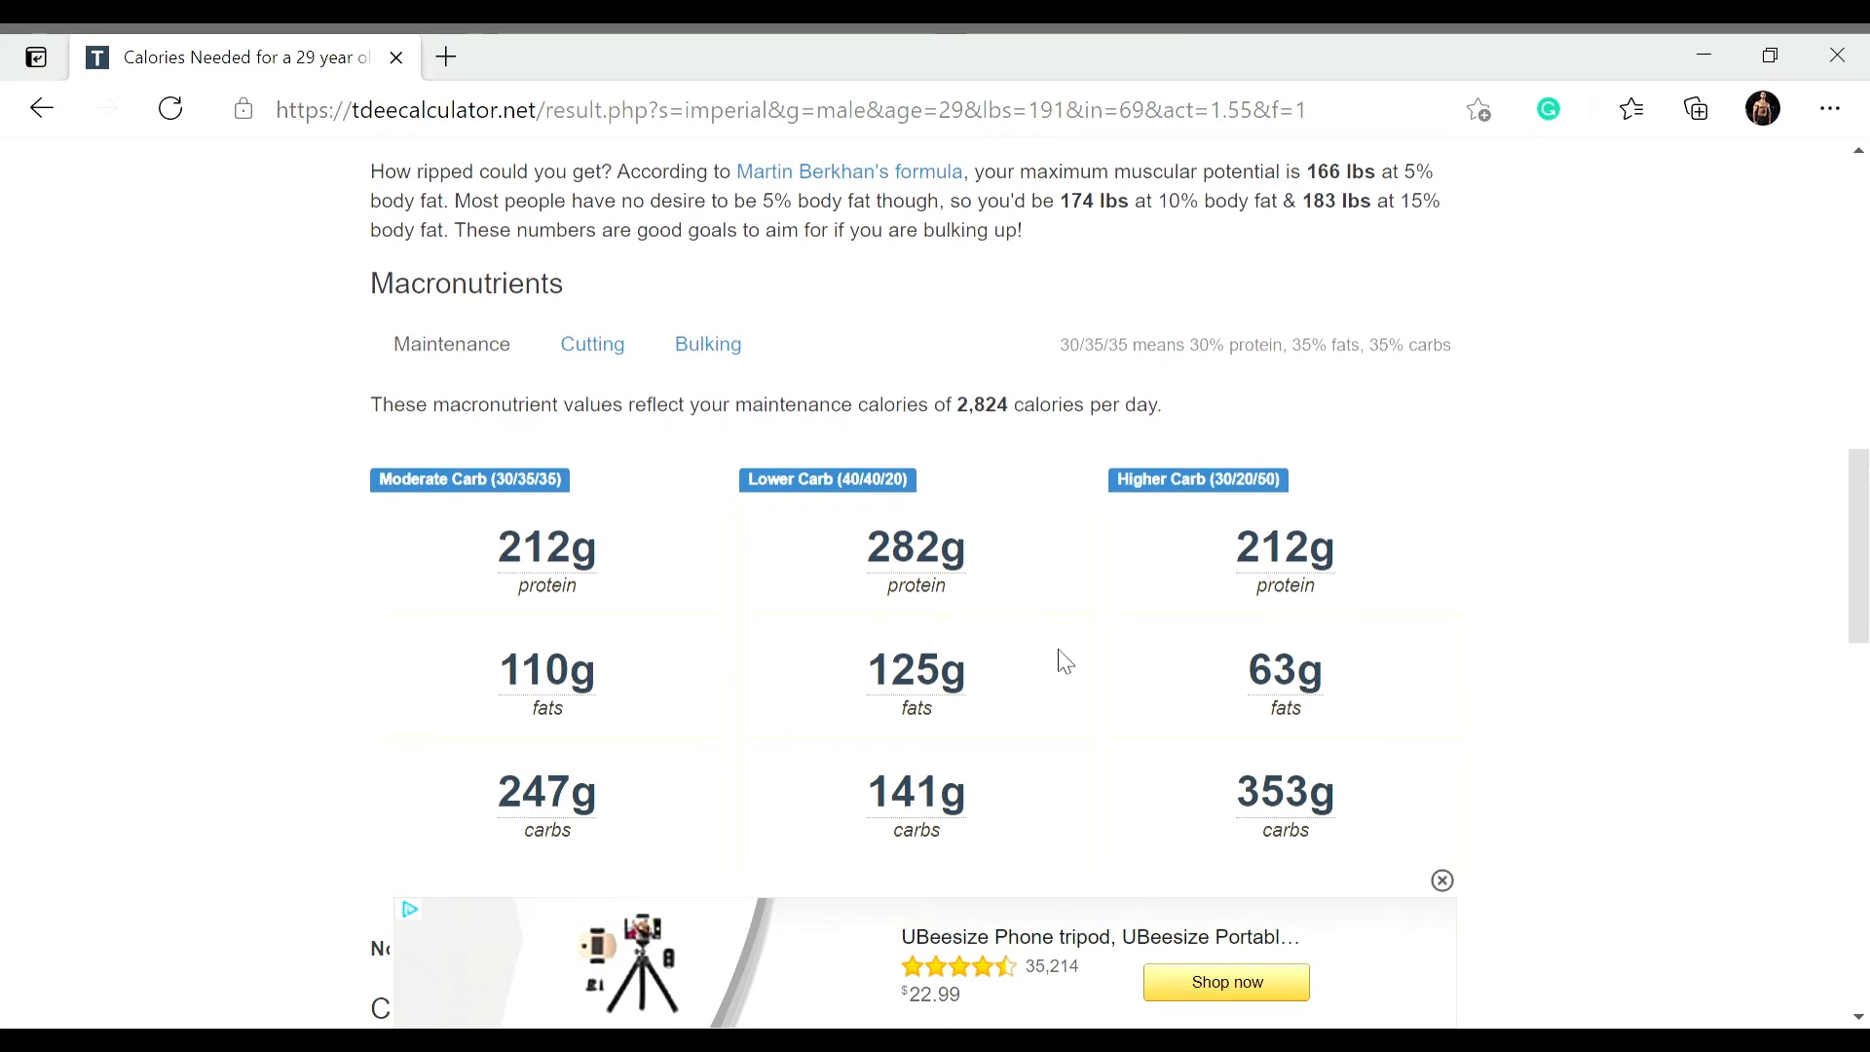
{"action": "scroll", "scroll_direction": "down", "scroll_amount": 3}
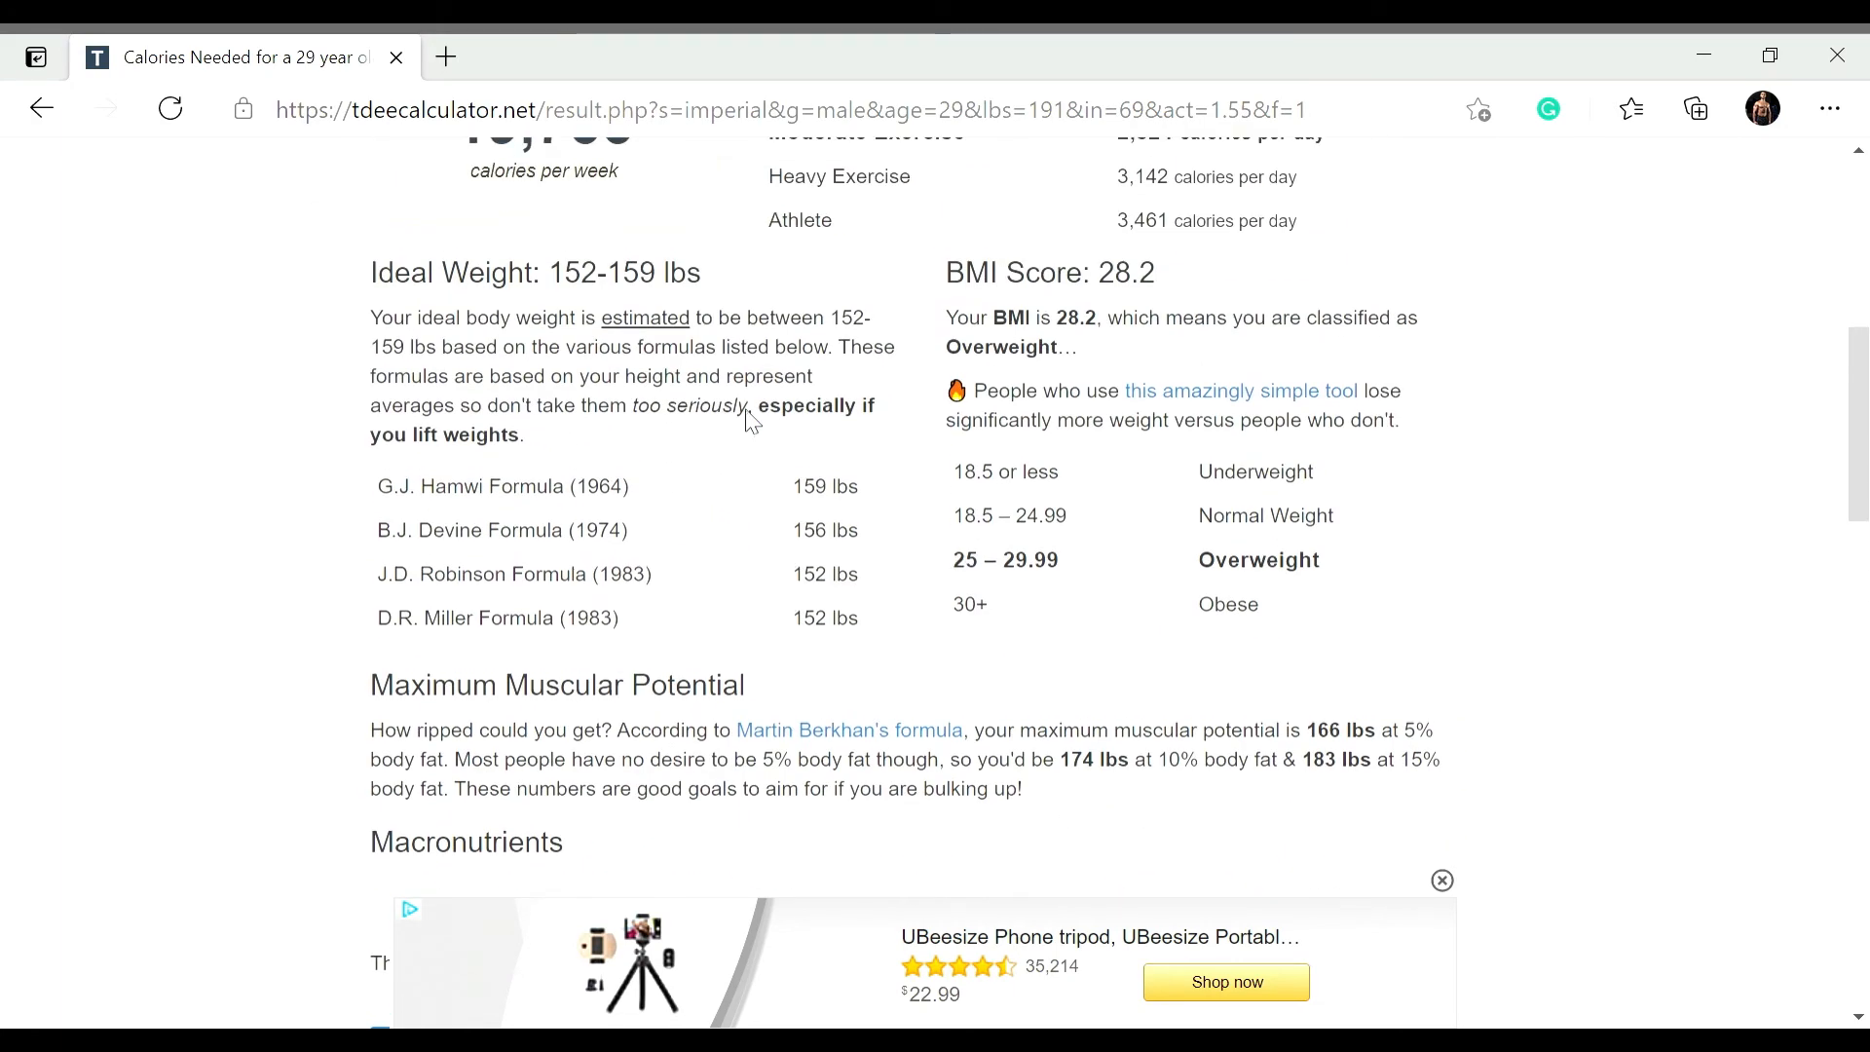
{"action": "scroll", "scroll_direction": "up", "scroll_amount": 3}
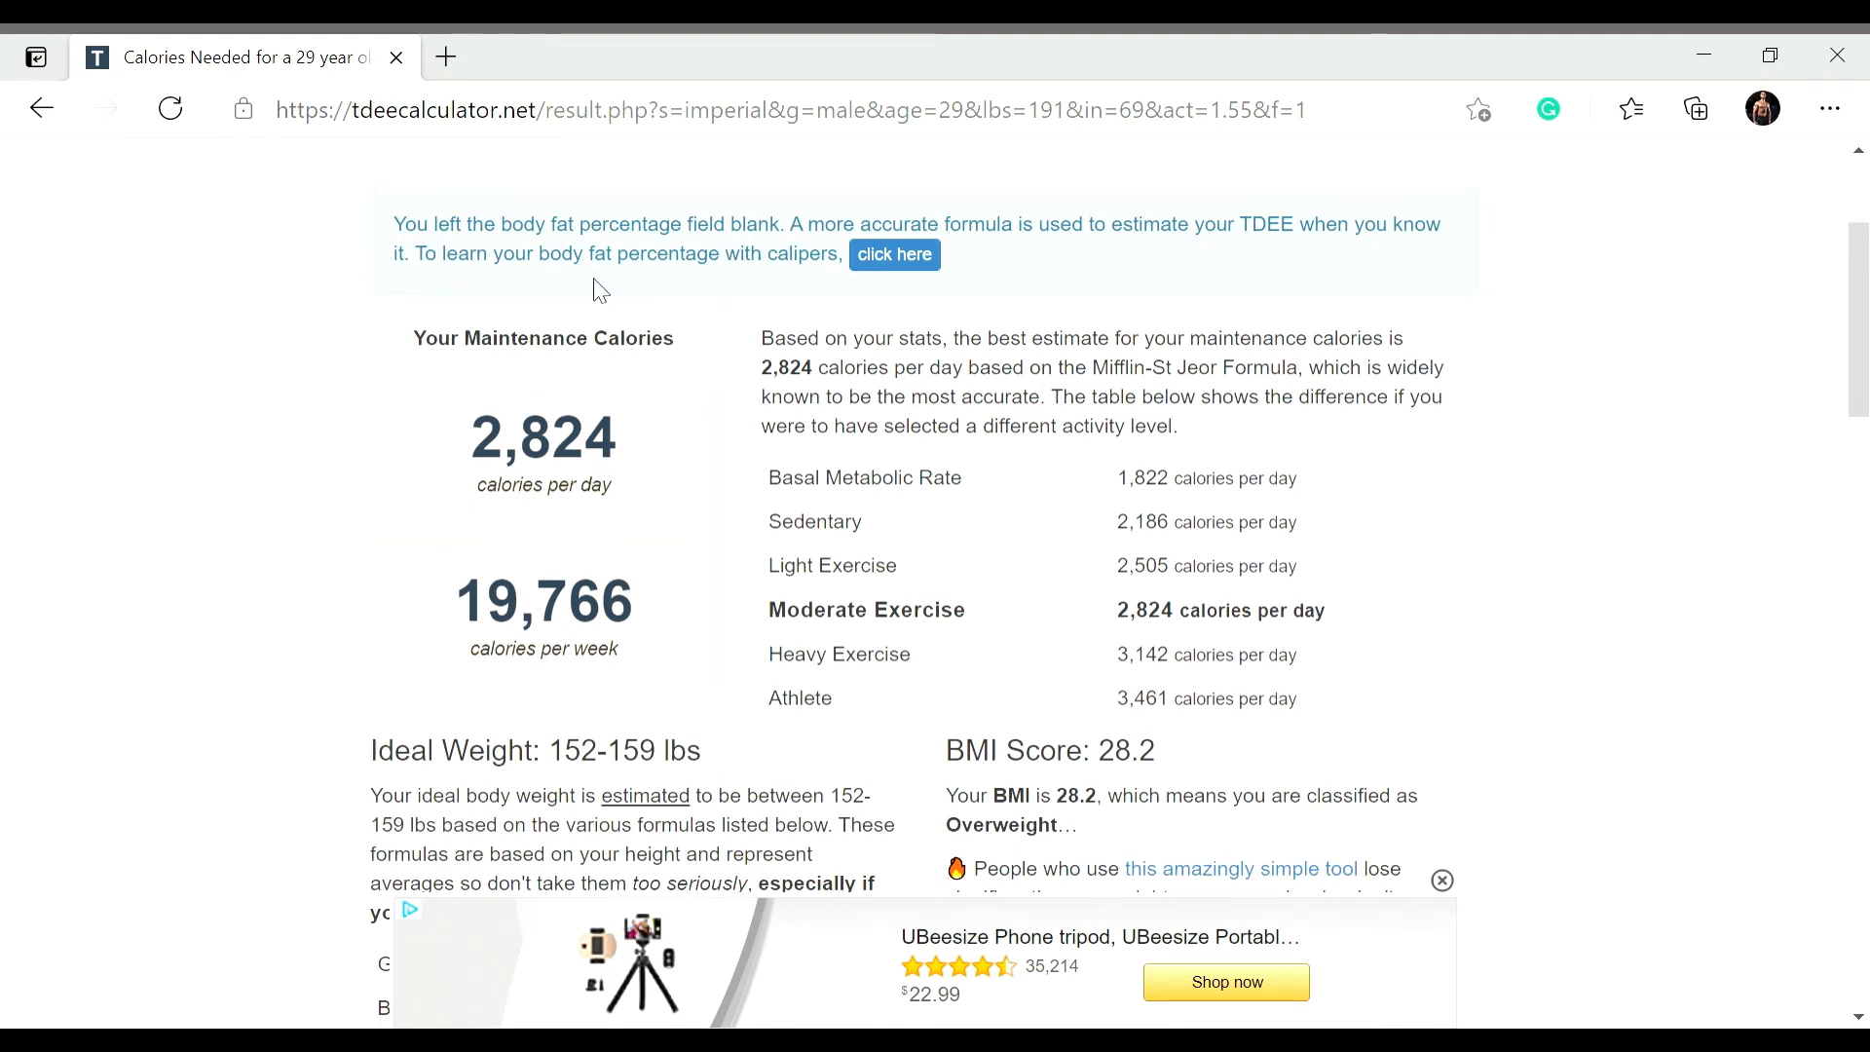
{"action": "mouse_move", "coordinate": [684, 454]}
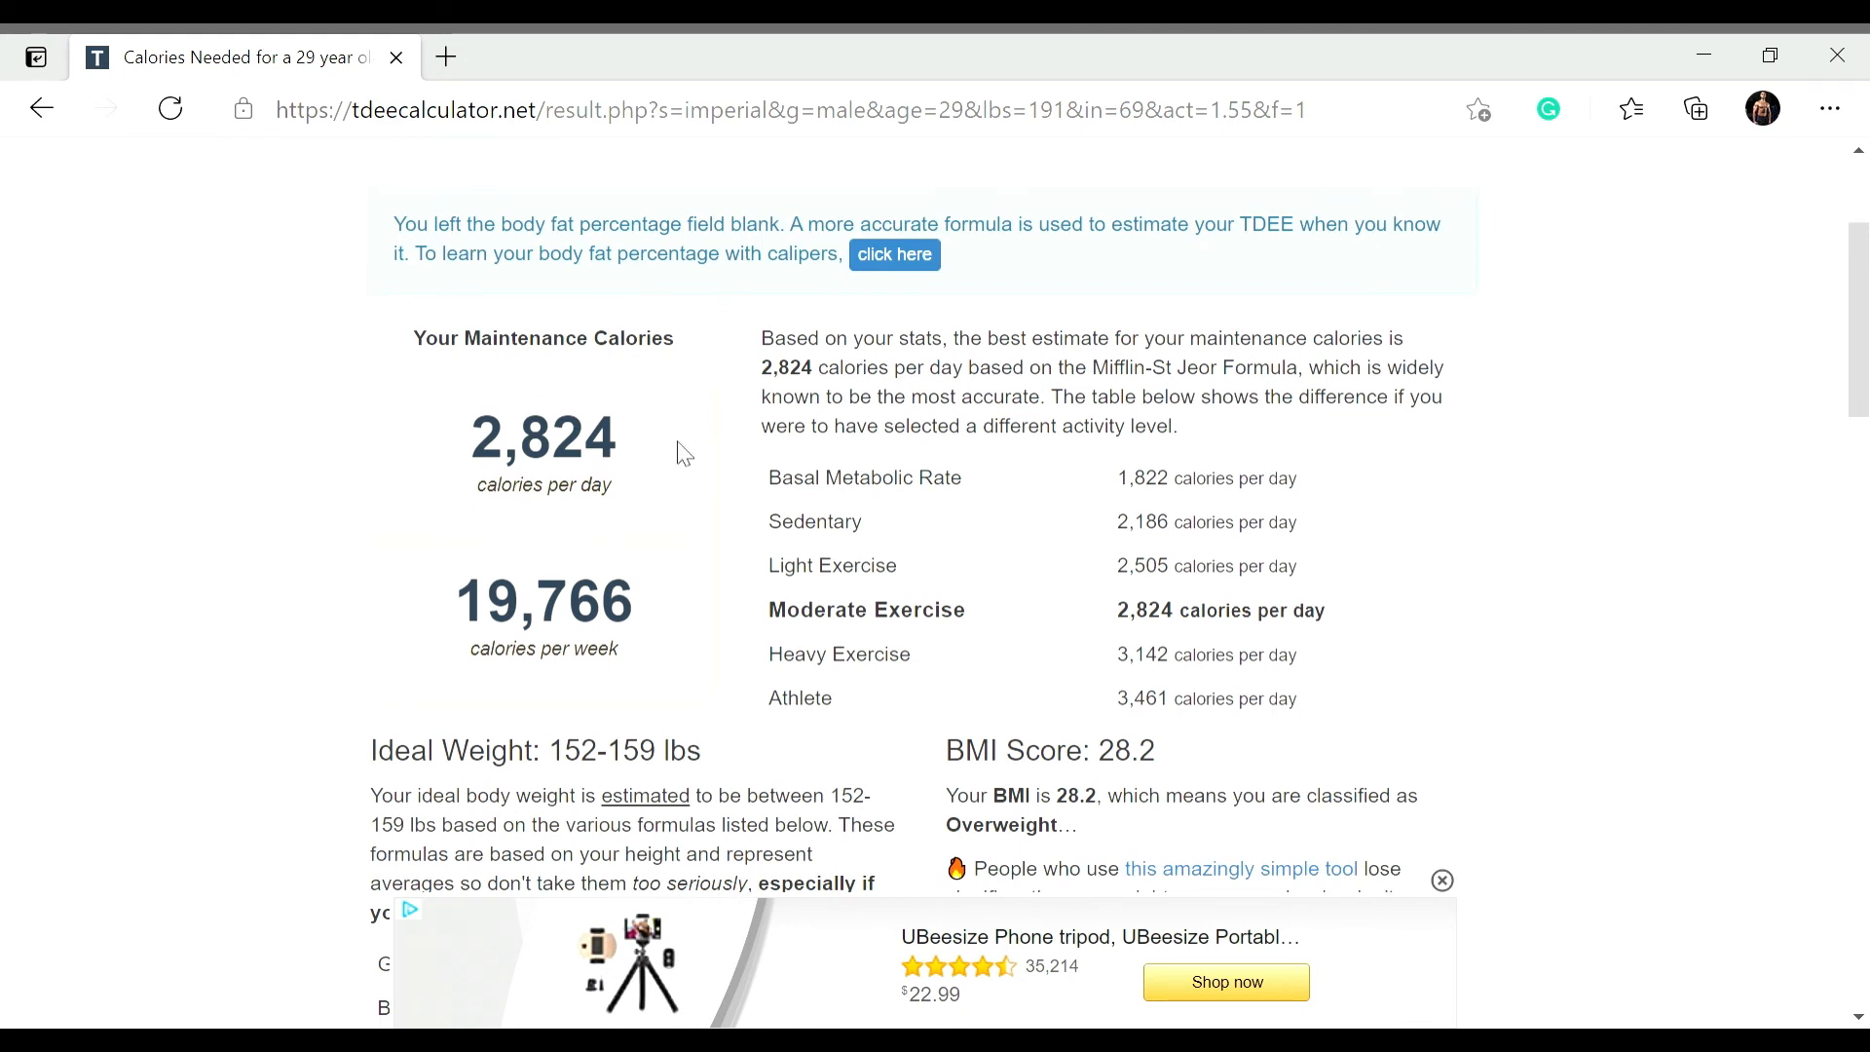
{"action": "left_click", "coordinate": [1441, 880]}
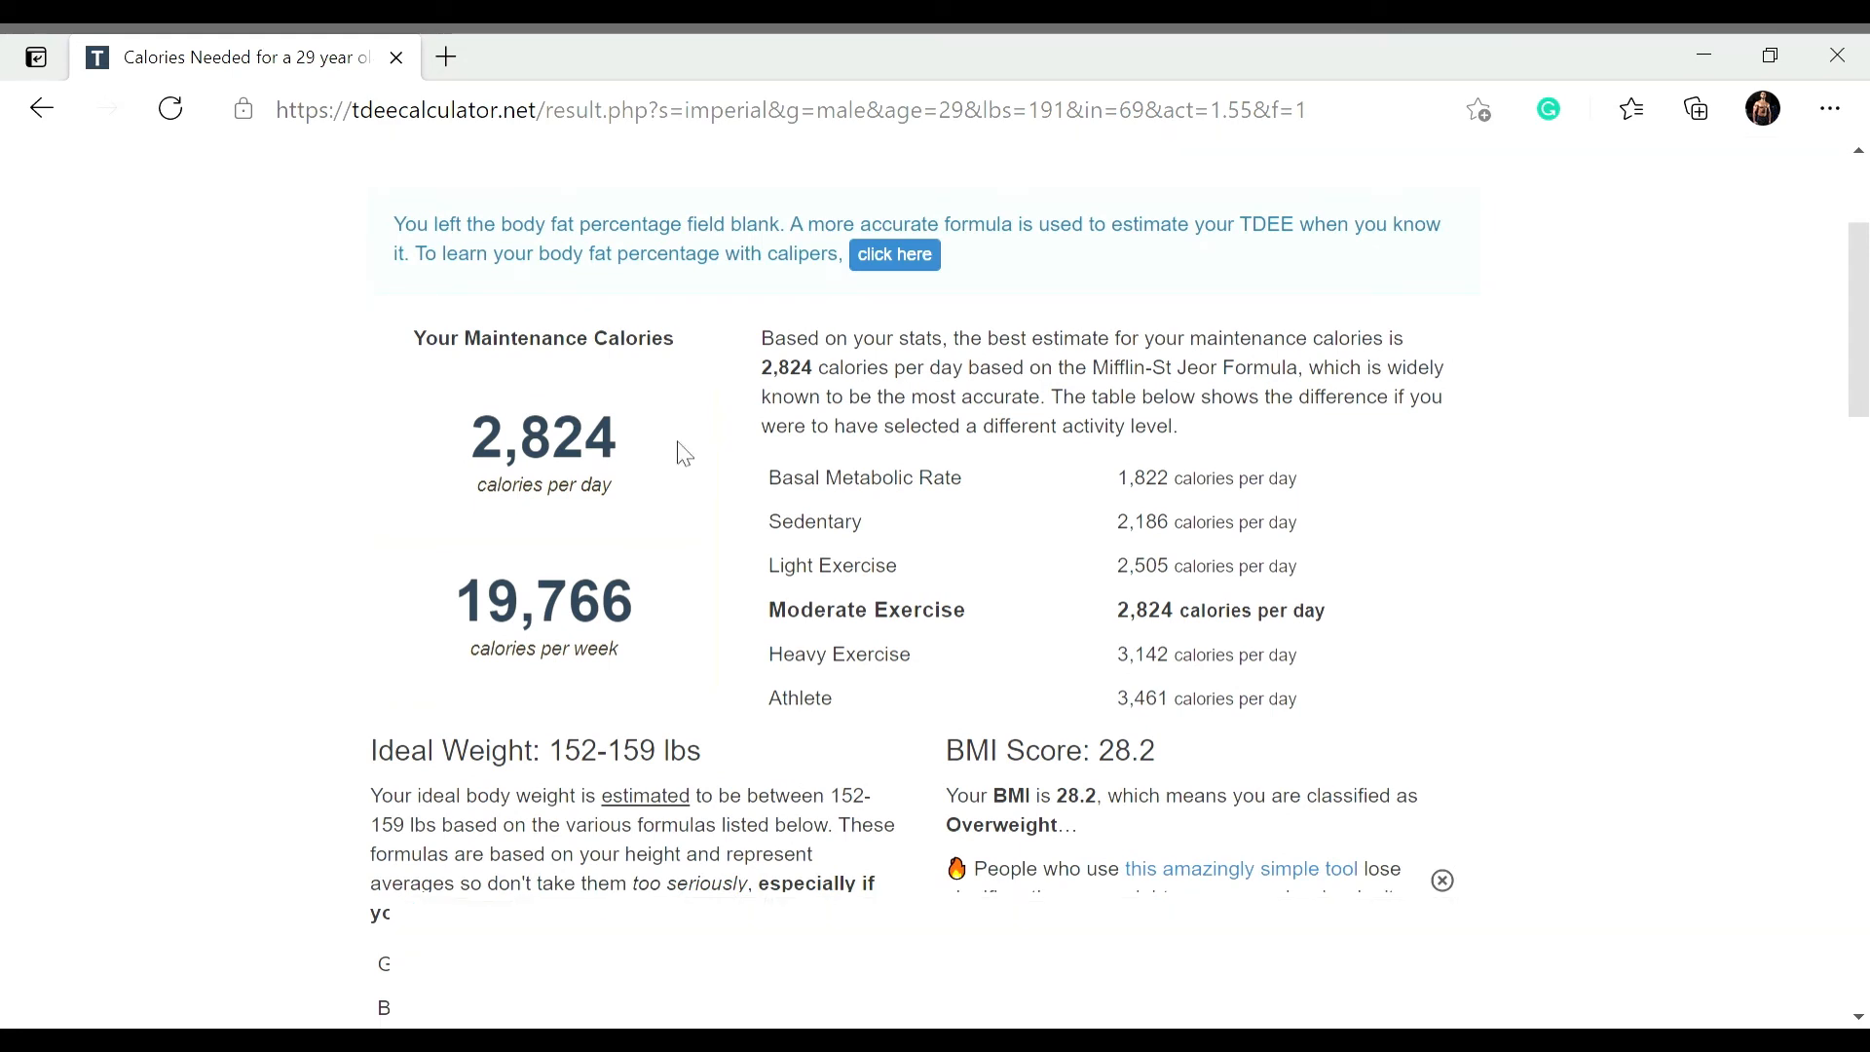